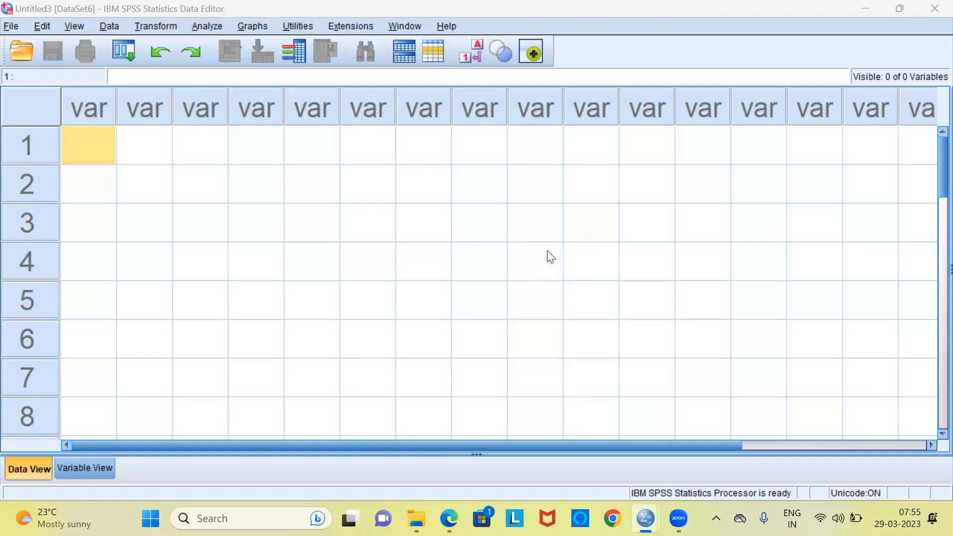
mouse_move(220, 200)
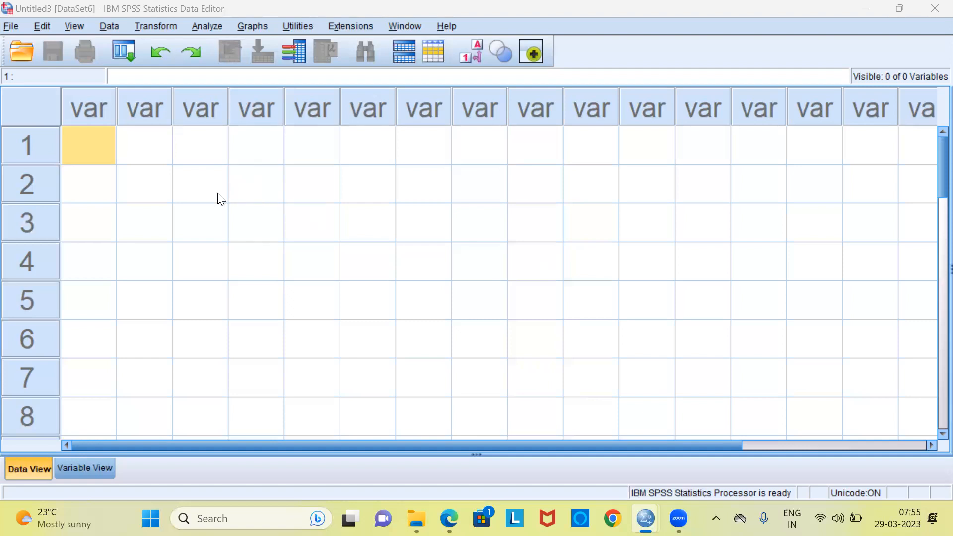
mouse_move(24, 78)
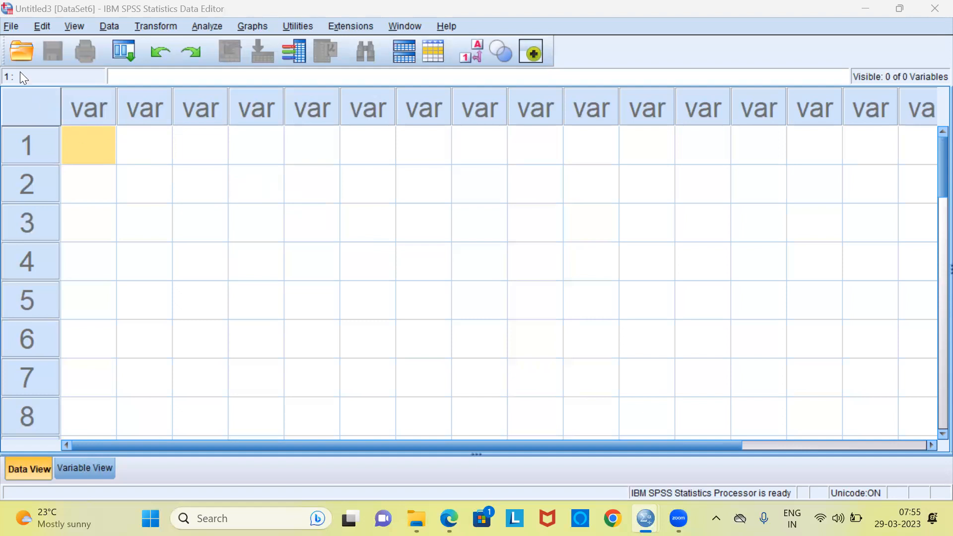
- Open the File menu's recently used data list to find Employee data.sav
left_click(10, 26)
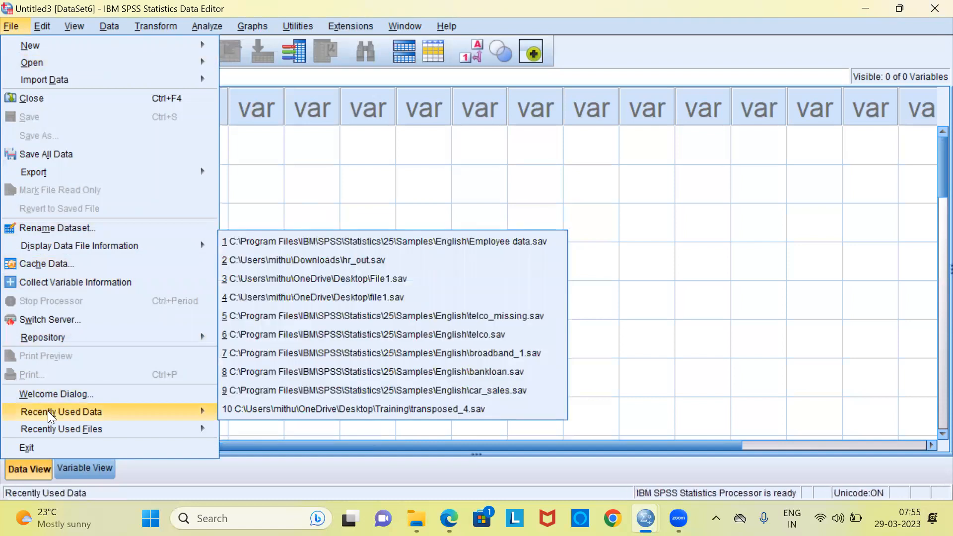
mouse_move(163, 418)
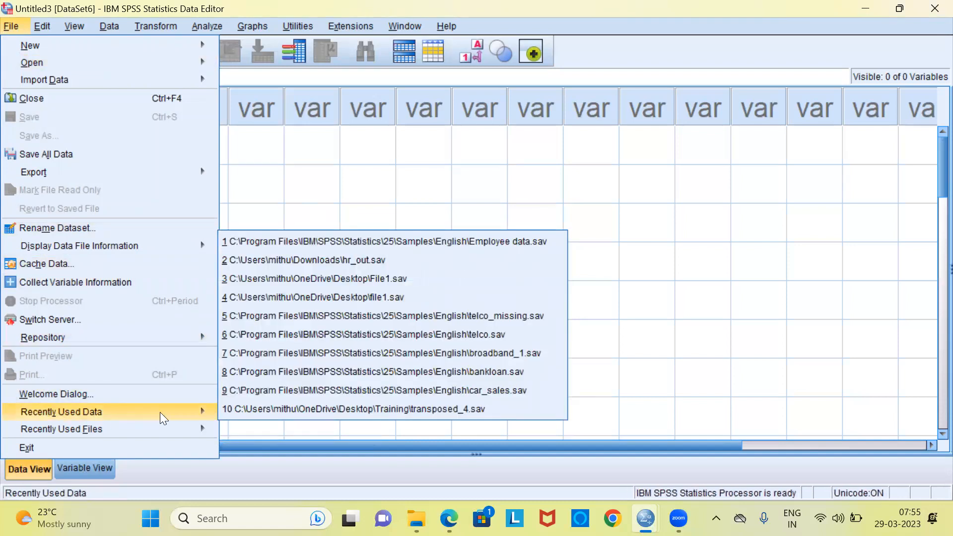
mouse_move(202, 416)
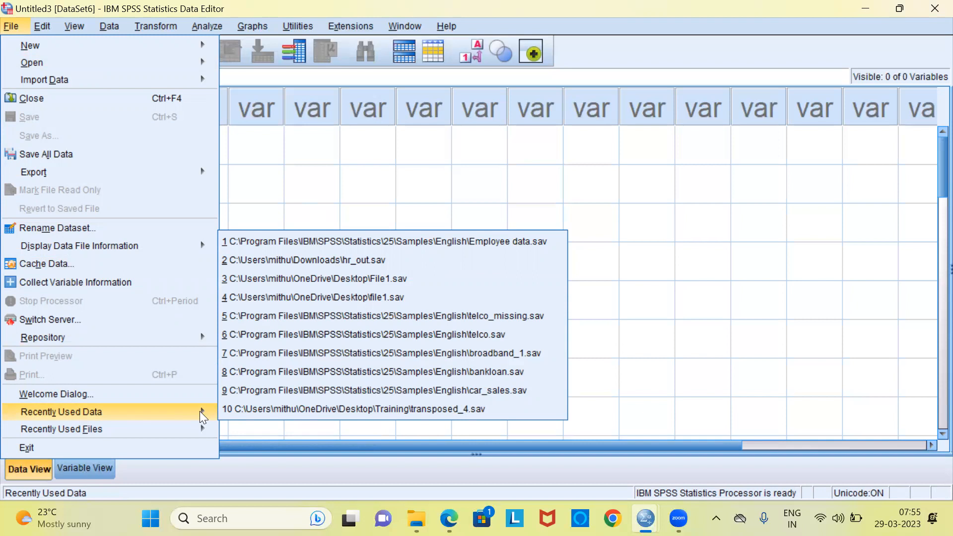
mouse_move(233, 416)
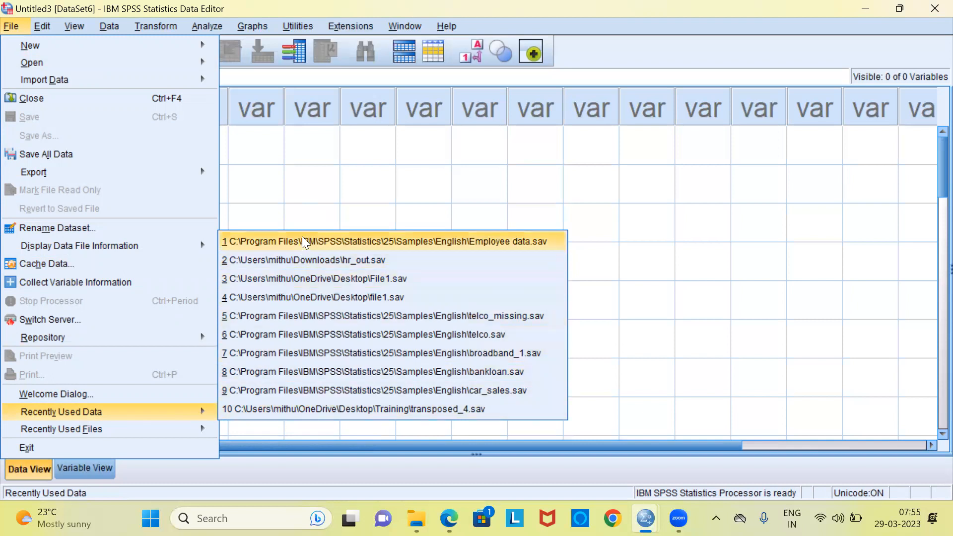
mouse_move(429, 250)
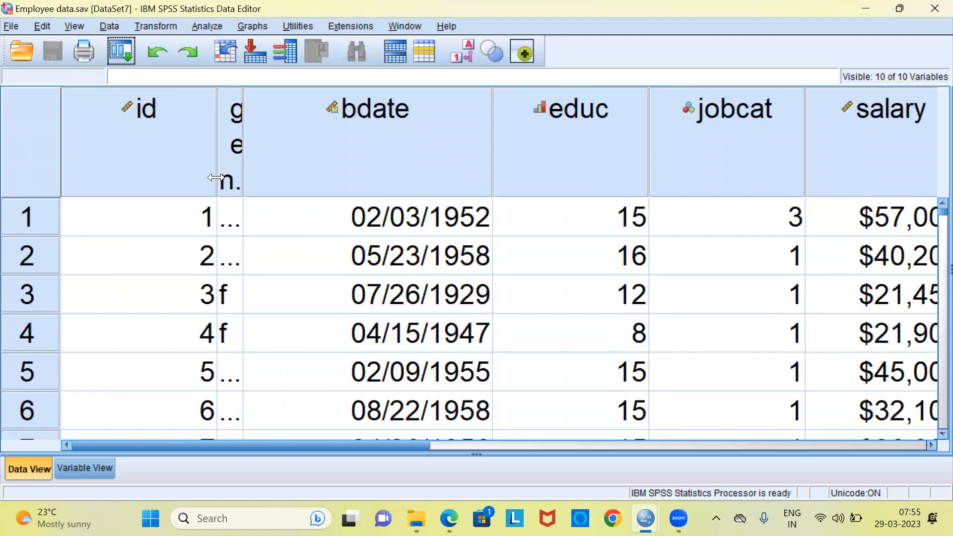
- Widen the gender column, then inspect the id, bdate and educ columns
left_click_drag(216, 176, 164, 176)
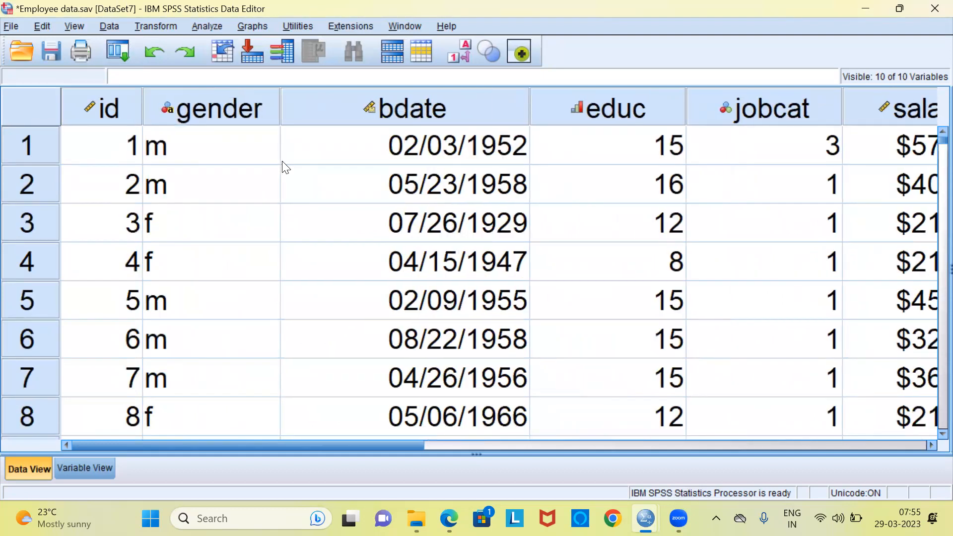
mouse_move(133, 144)
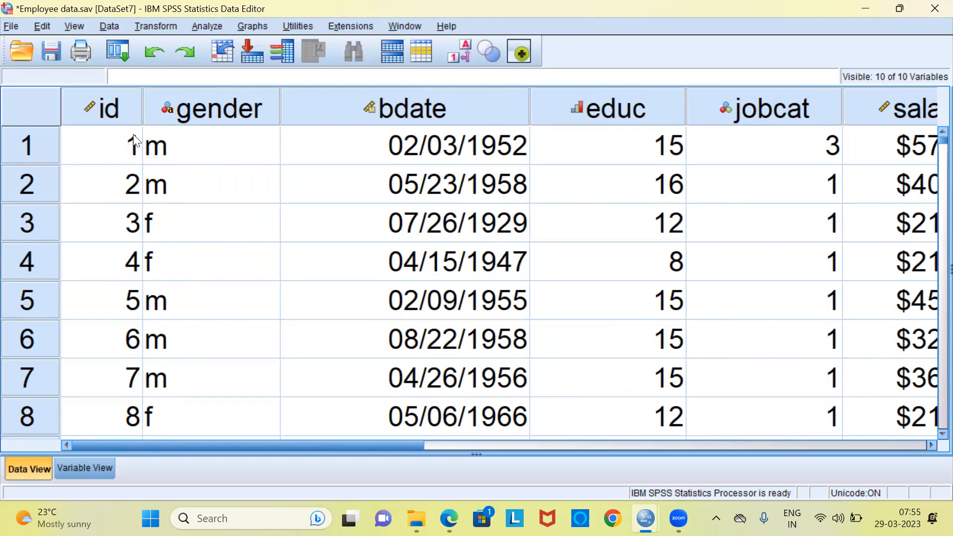
left_click(102, 108)
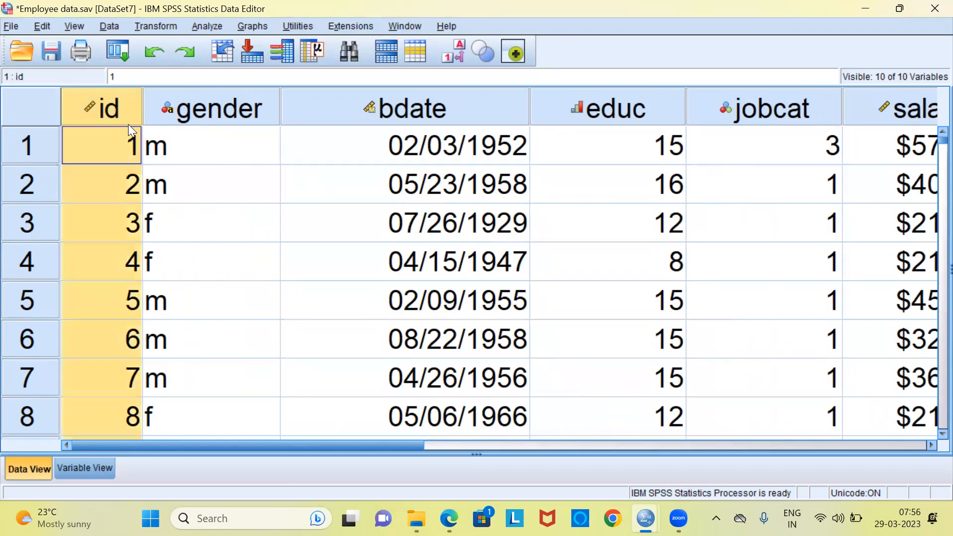
left_click(211, 146)
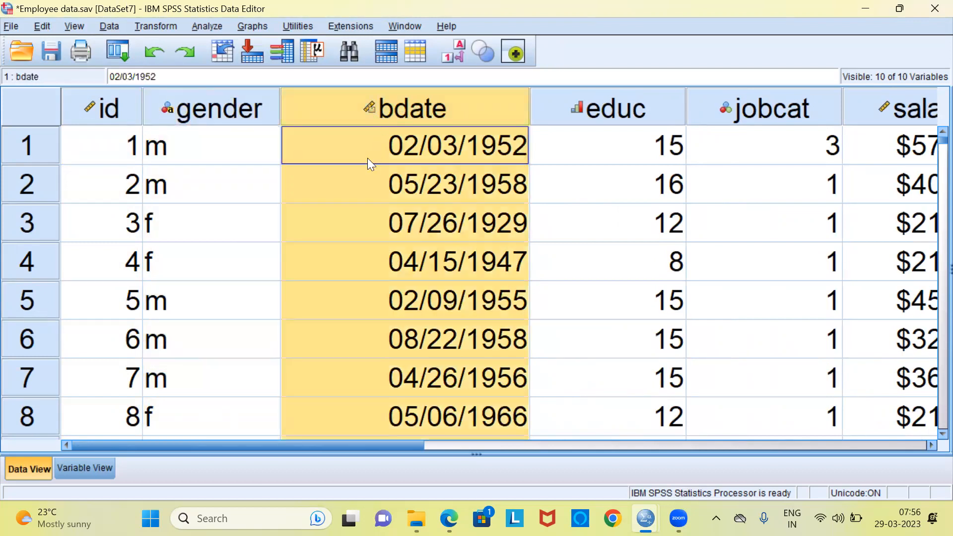
mouse_move(368, 222)
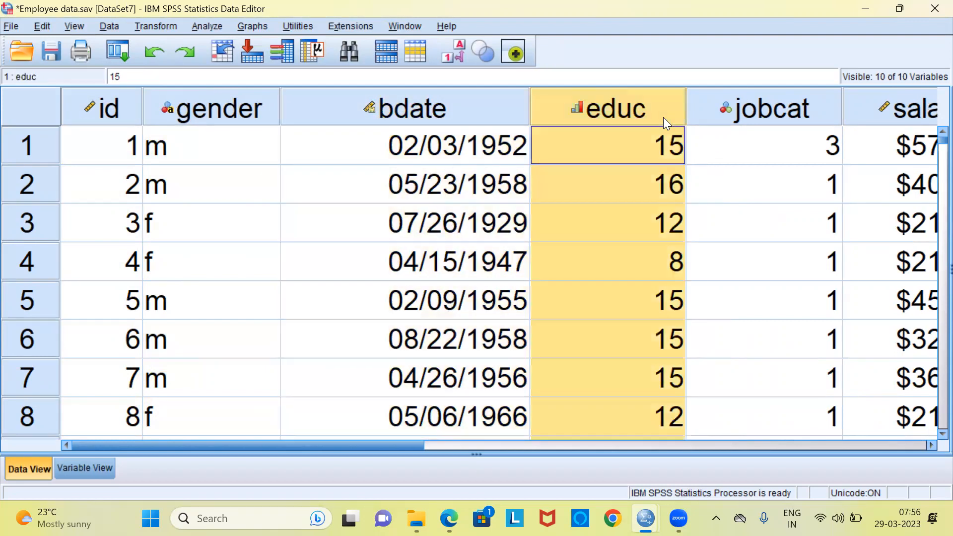
left_click(763, 146)
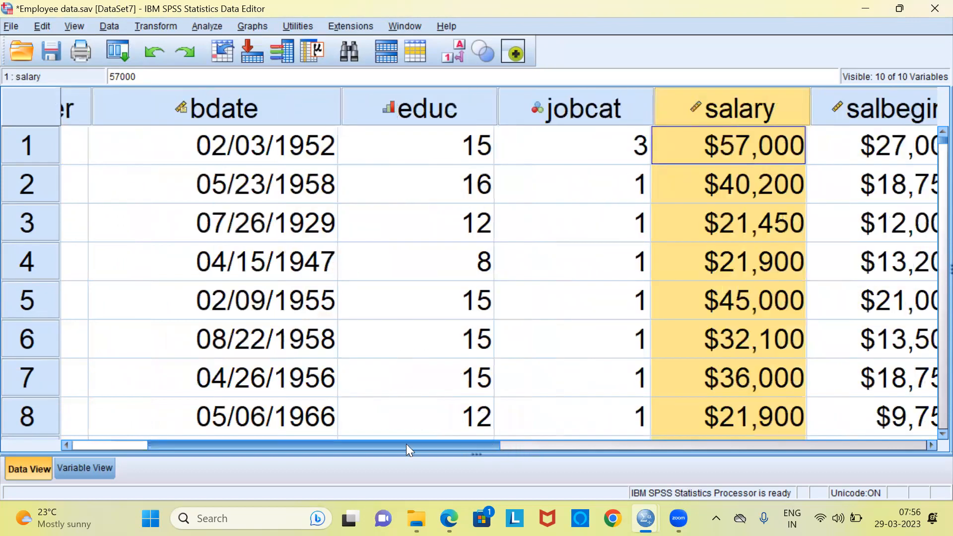
scroll("left", 3)
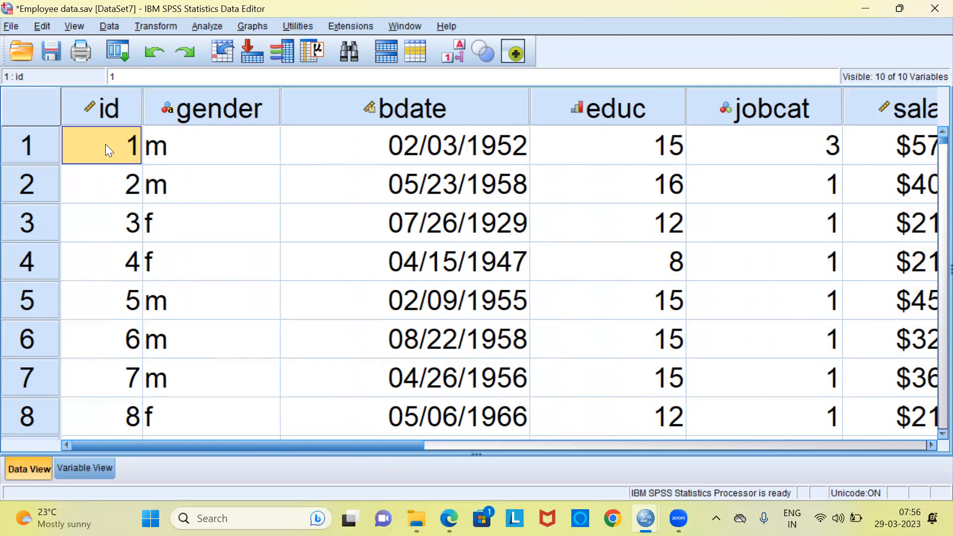
mouse_move(40, 22)
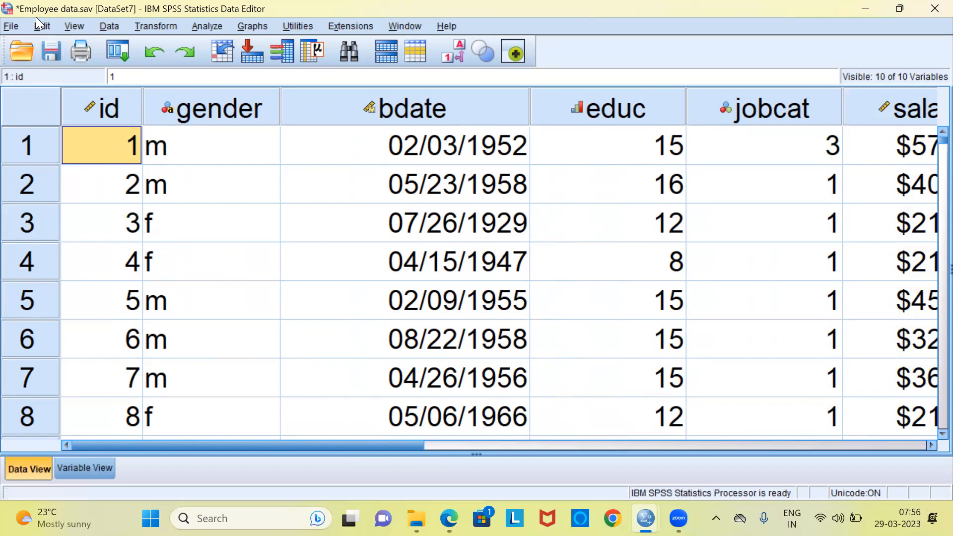
mouse_move(78, 20)
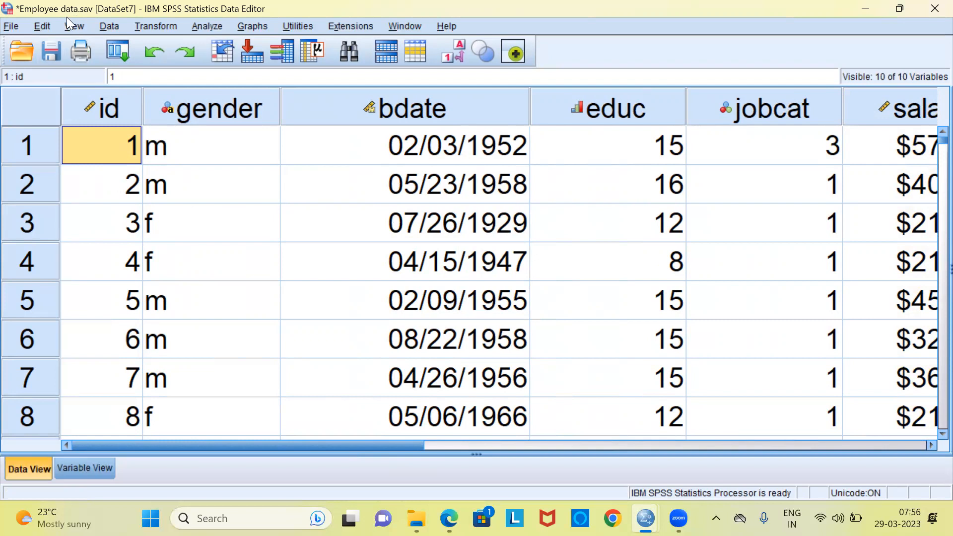
mouse_move(34, 34)
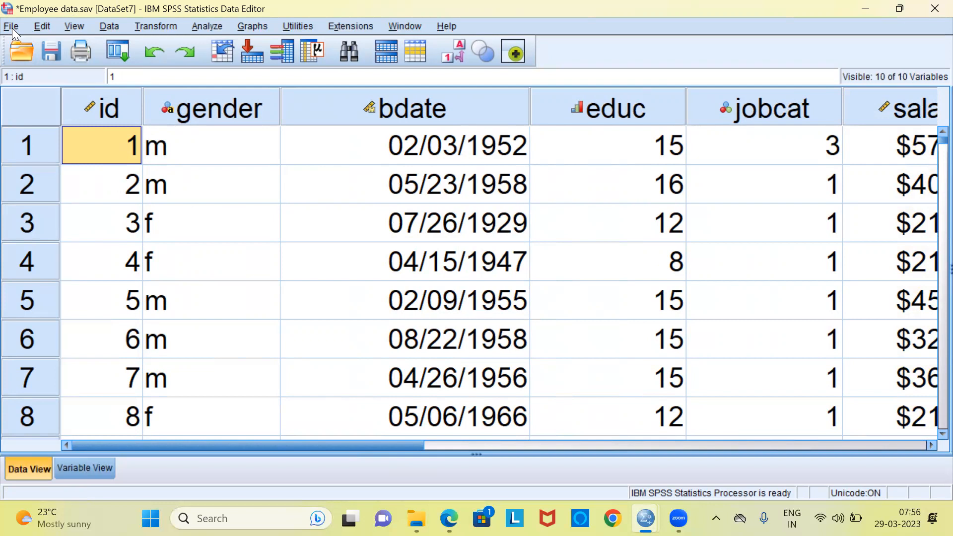
- Bring up Save Data As, proposing Employee data.sav in Downloads
left_click(10, 25)
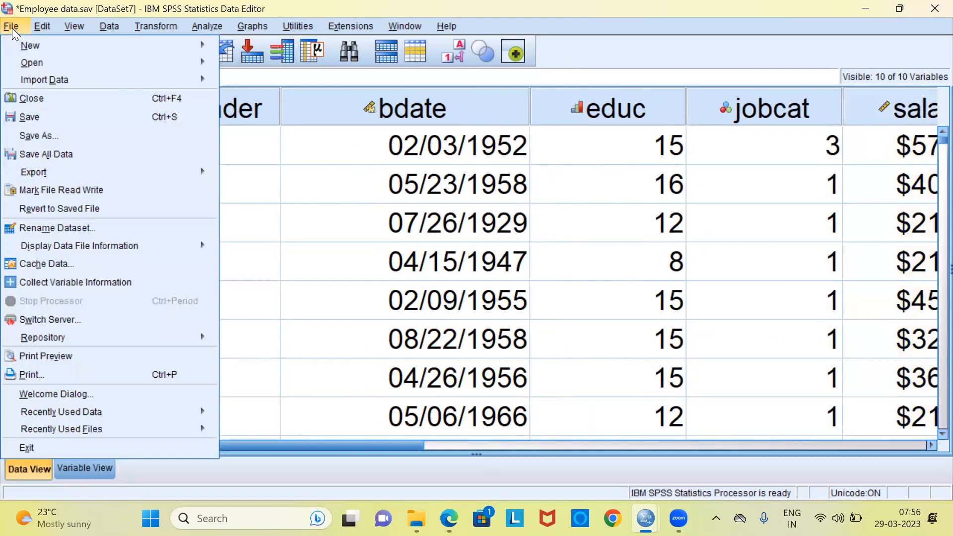
mouse_move(44, 80)
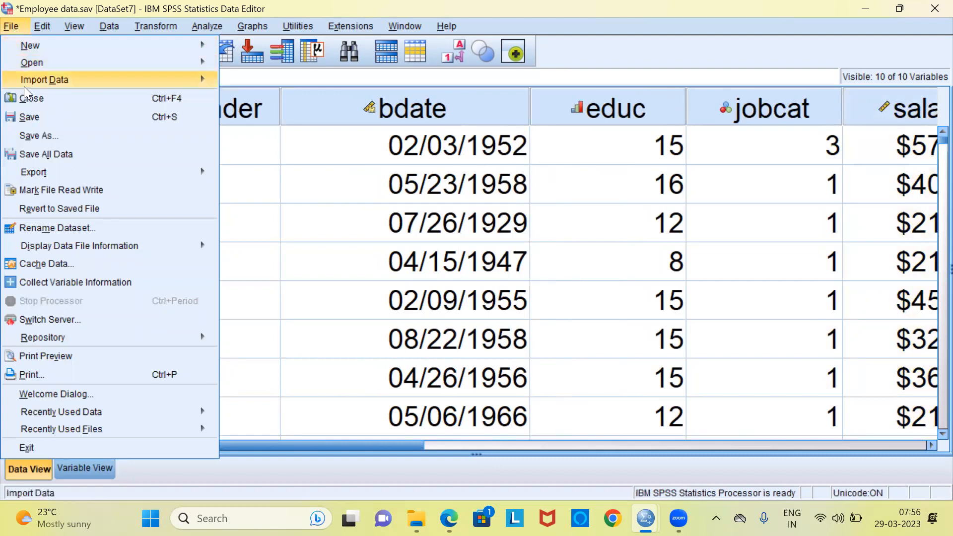
mouse_move(39, 135)
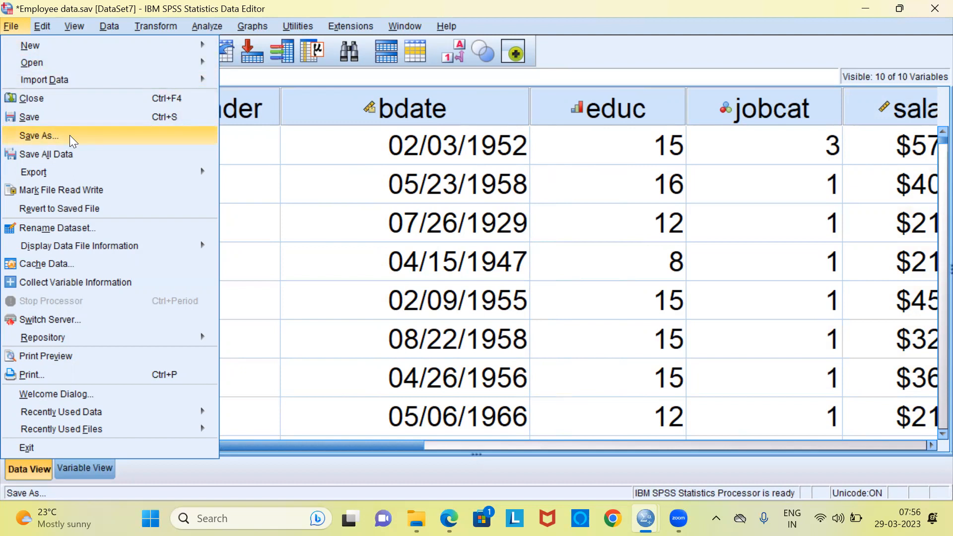
left_click(38, 135)
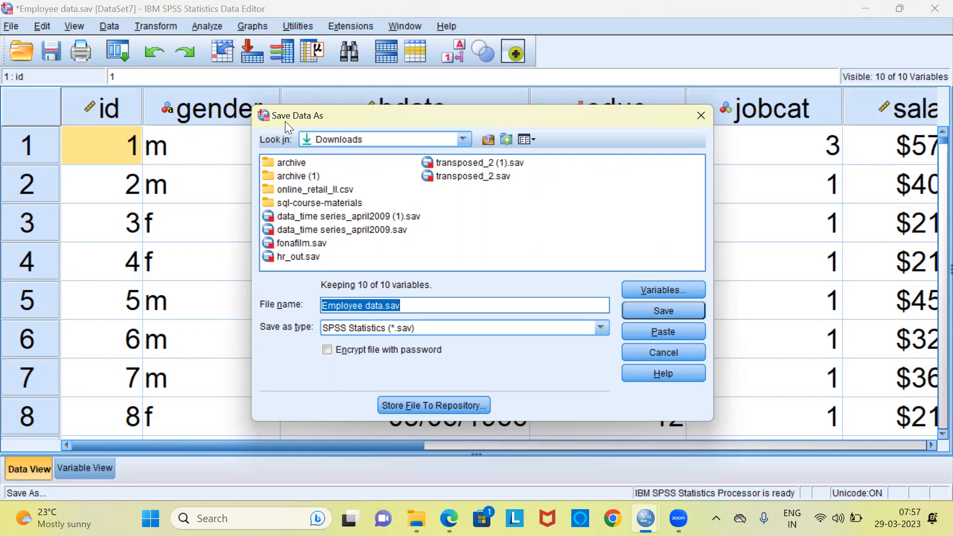
mouse_move(314, 125)
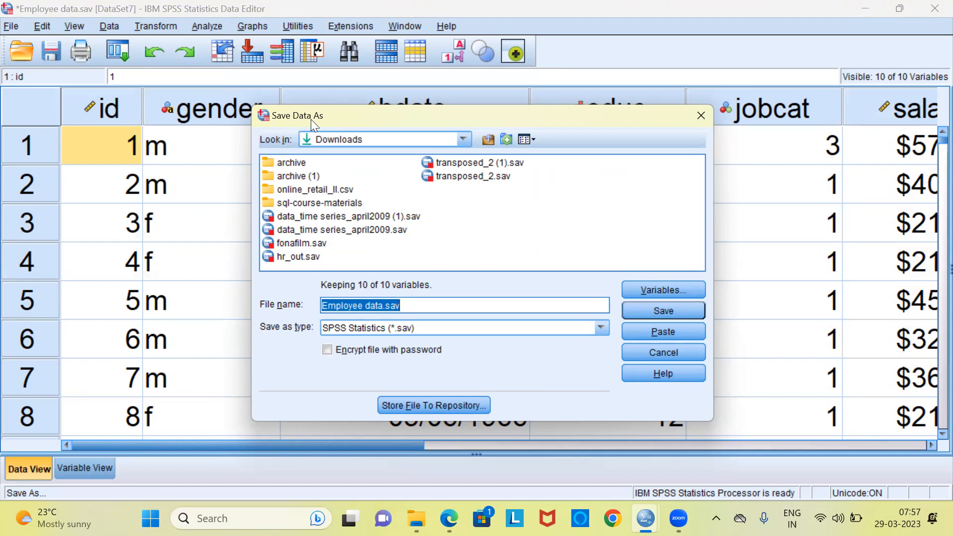
mouse_move(347, 146)
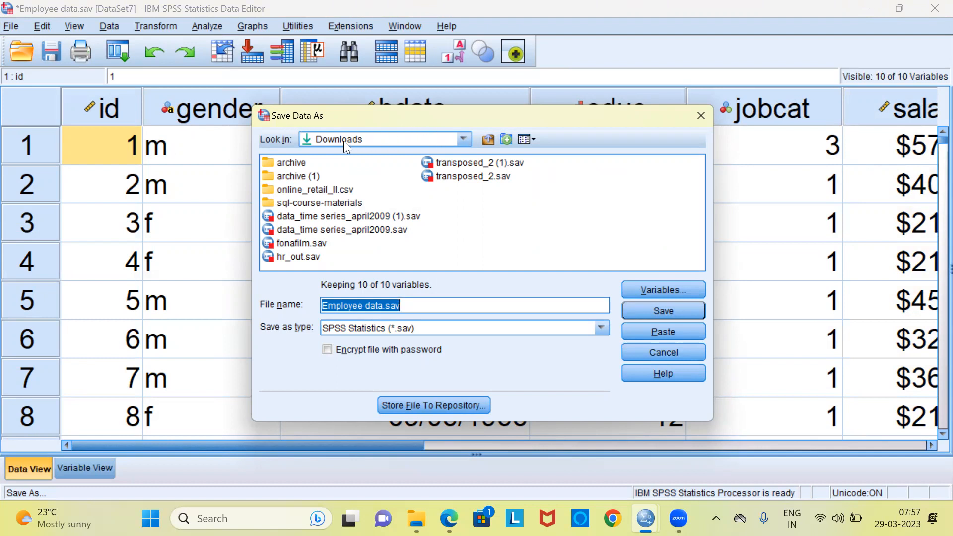
mouse_move(290, 152)
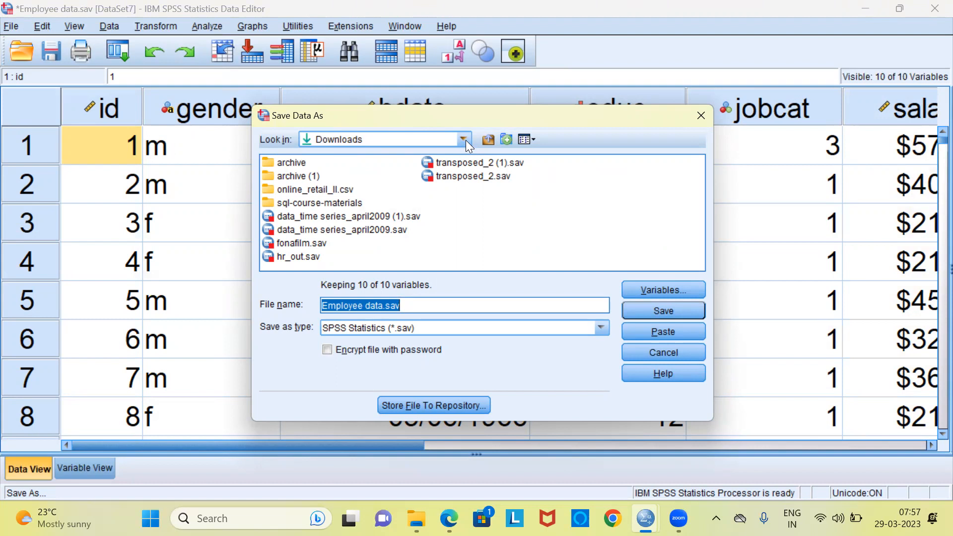
- Switch the save location from Downloads to the Desktop
left_click(463, 139)
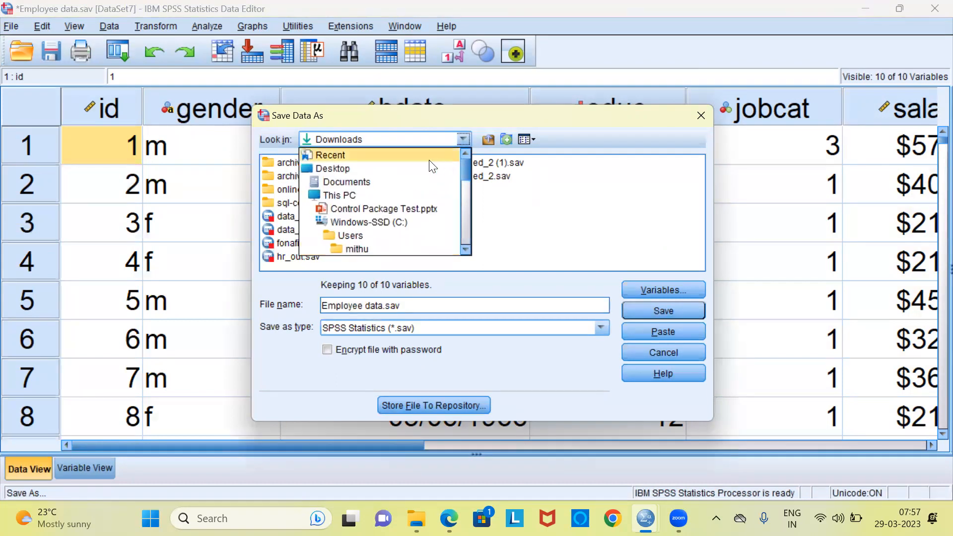
left_click(333, 168)
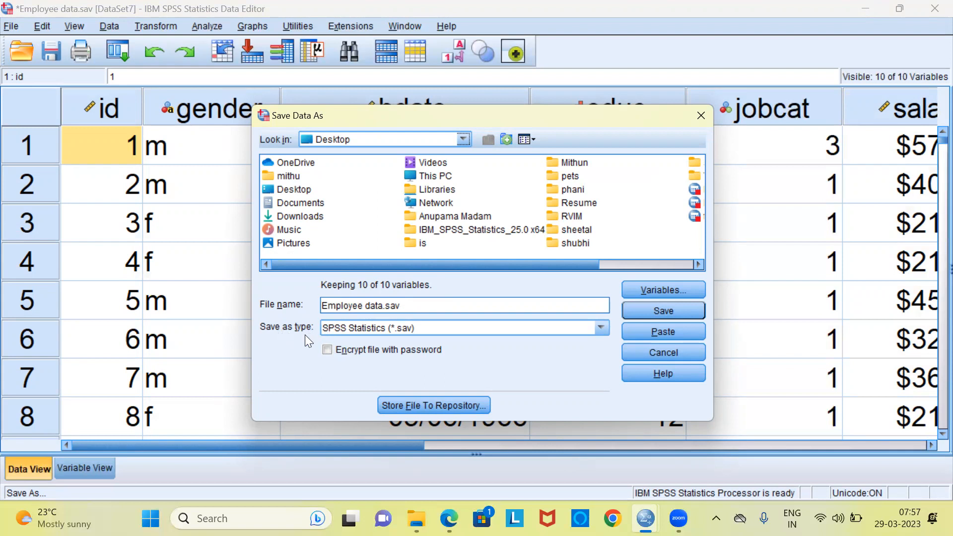
mouse_move(411, 339)
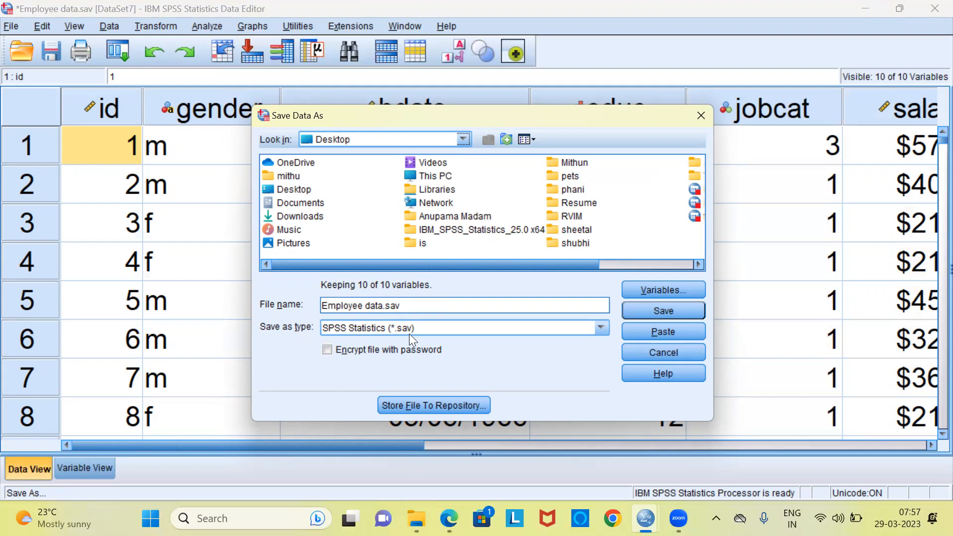
mouse_move(355, 366)
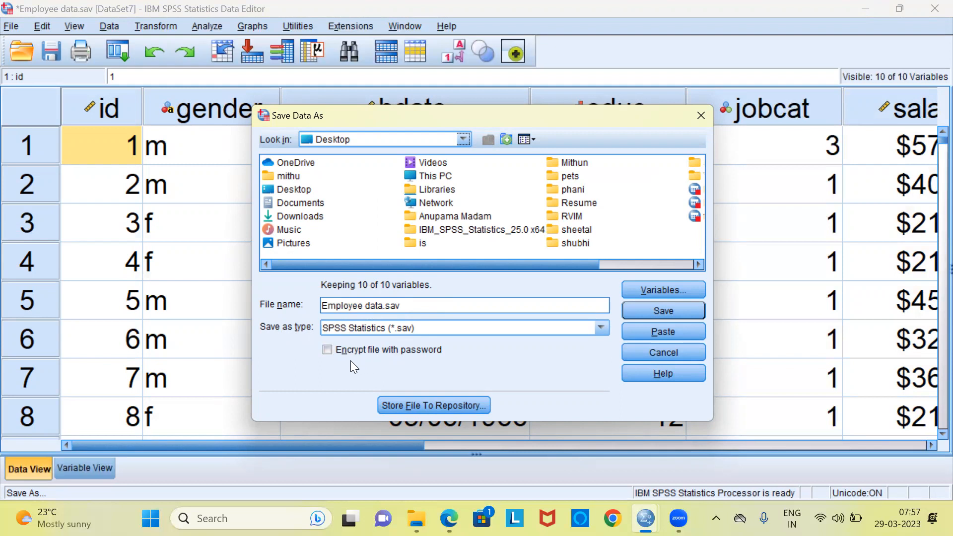
mouse_move(384, 360)
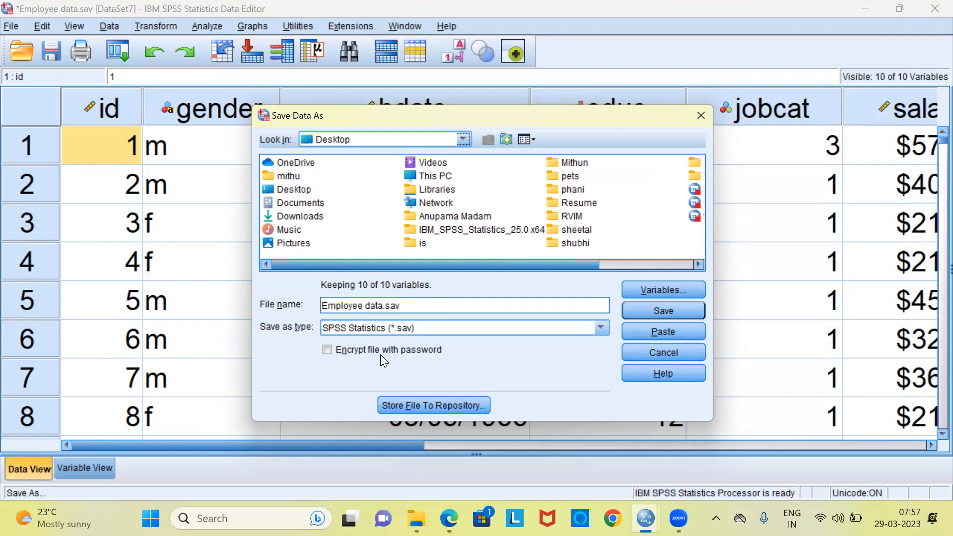
mouse_move(329, 356)
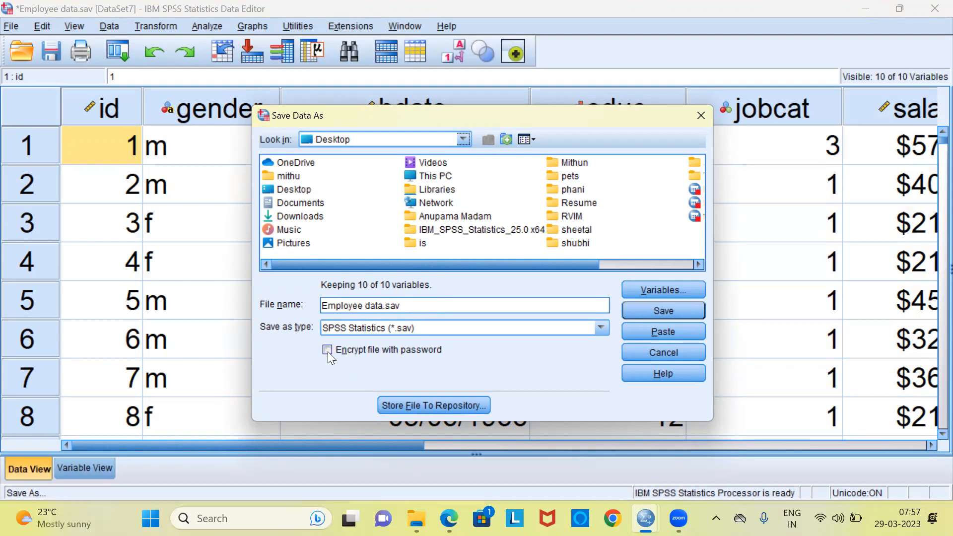
- Tick 'Encrypt file with password' for the Desktop save
left_click(328, 350)
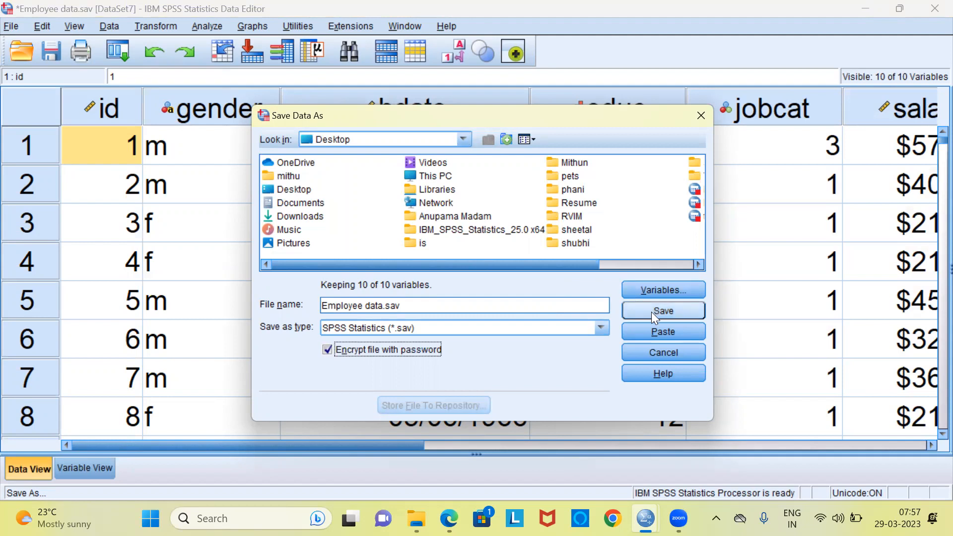
mouse_move(675, 316)
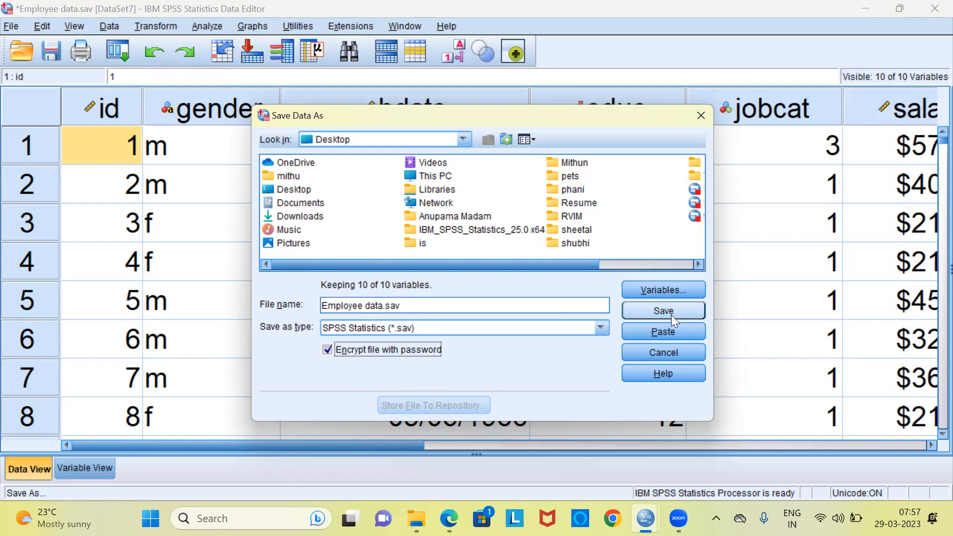
mouse_move(663, 290)
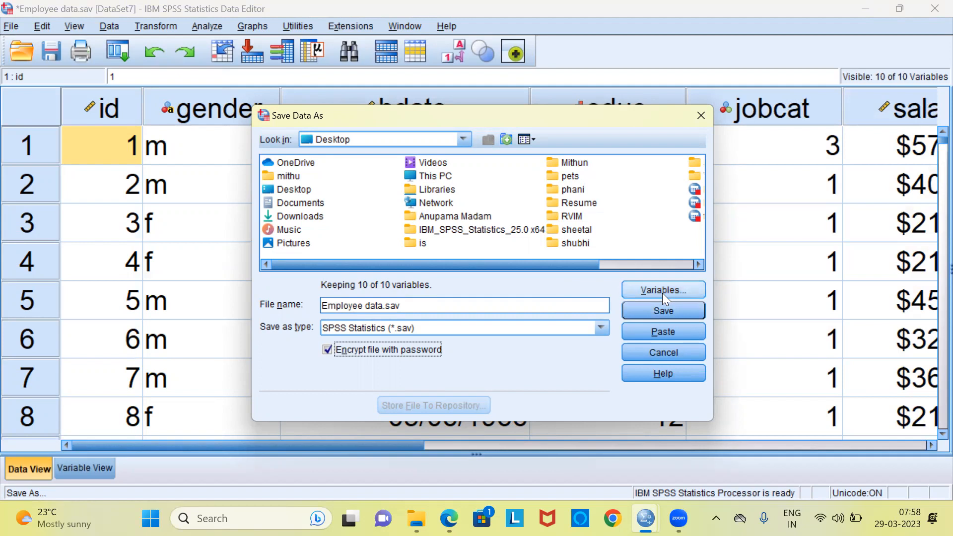
mouse_move(677, 300)
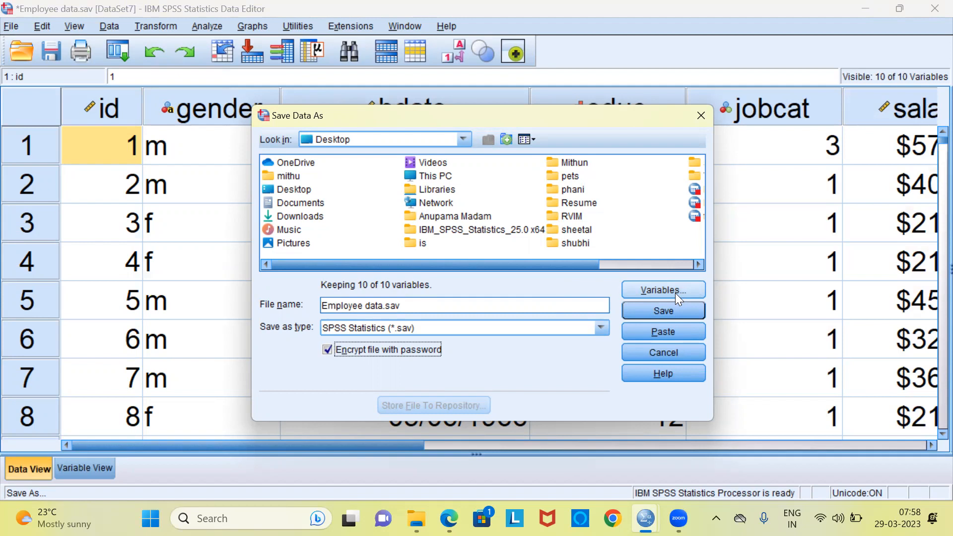
- Drop all variables, then keep only id, gender and salary (3 of 10)
left_click(663, 290)
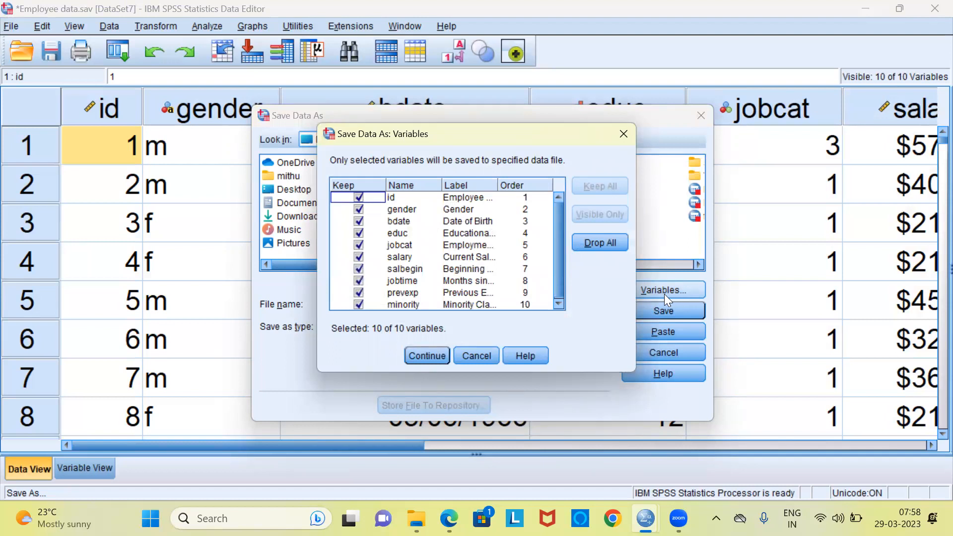
mouse_move(579, 165)
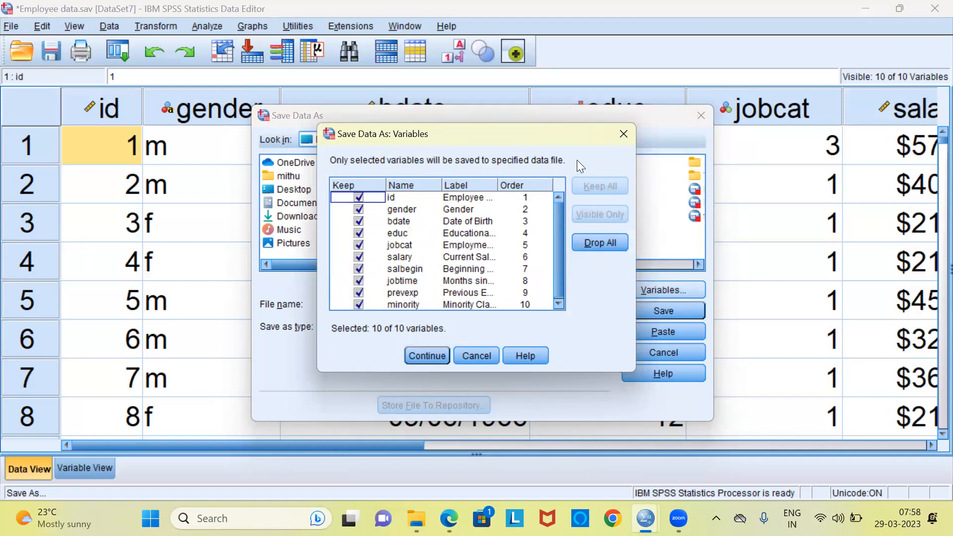
mouse_move(342, 170)
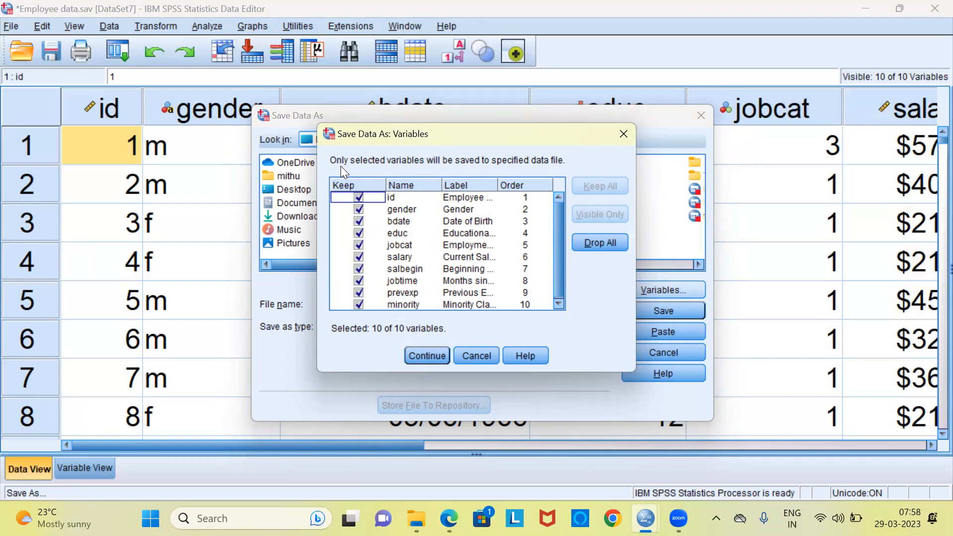
mouse_move(461, 172)
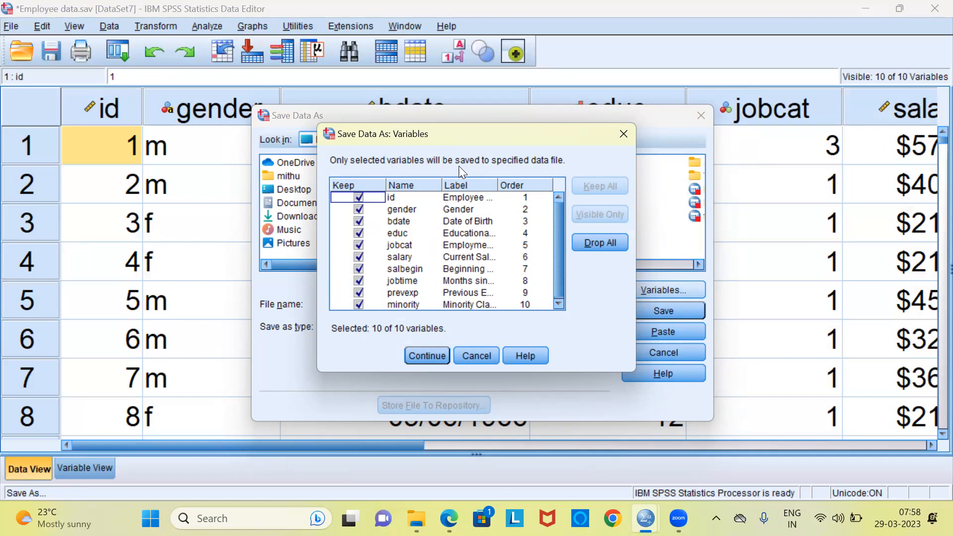
mouse_move(517, 172)
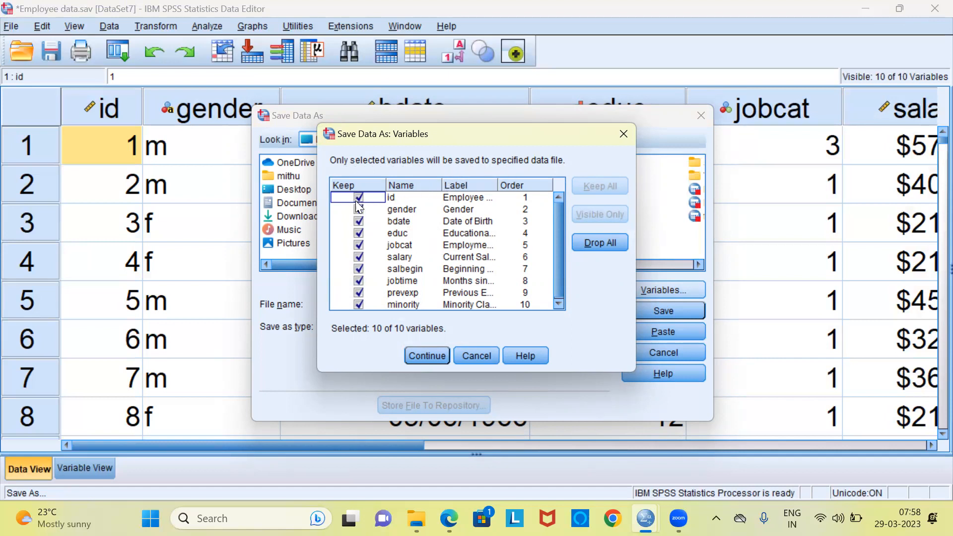
mouse_move(364, 209)
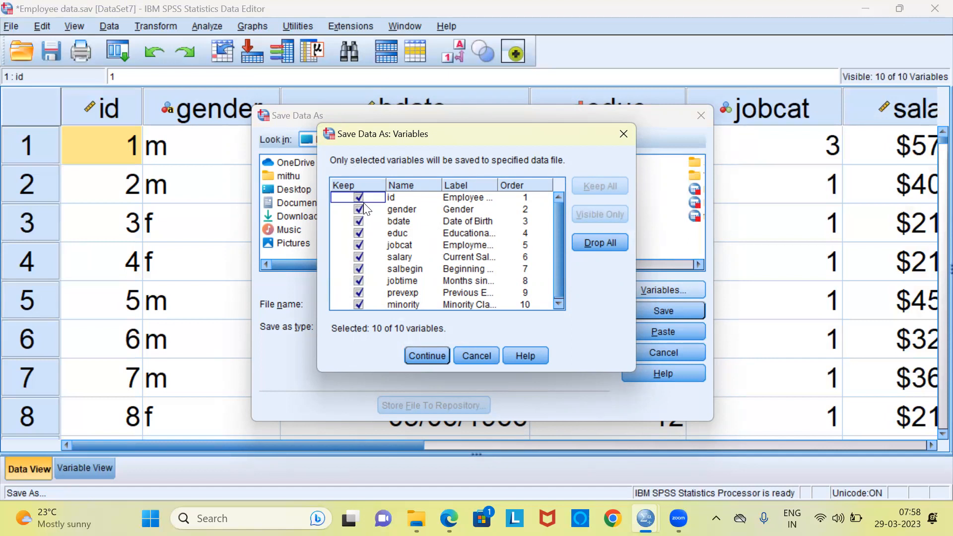
mouse_move(398, 269)
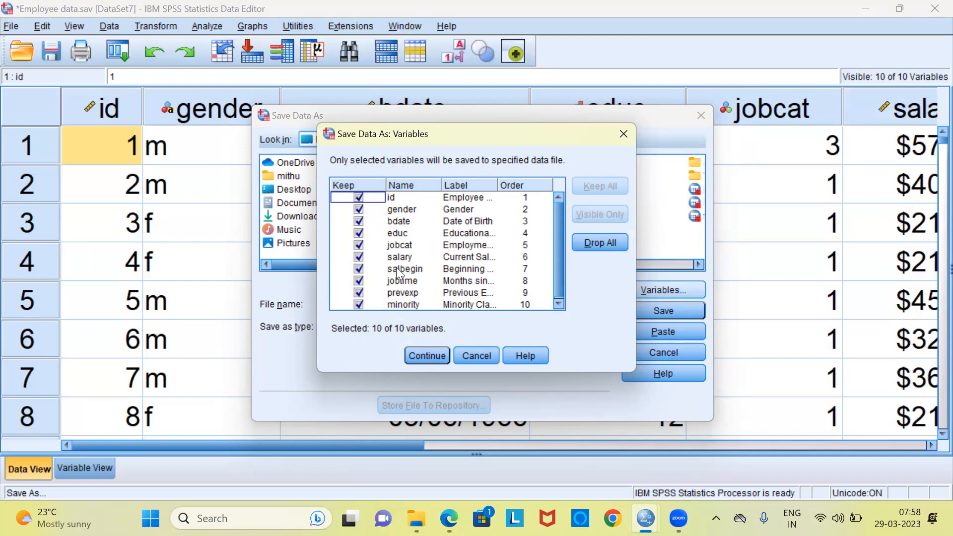
mouse_move(390, 346)
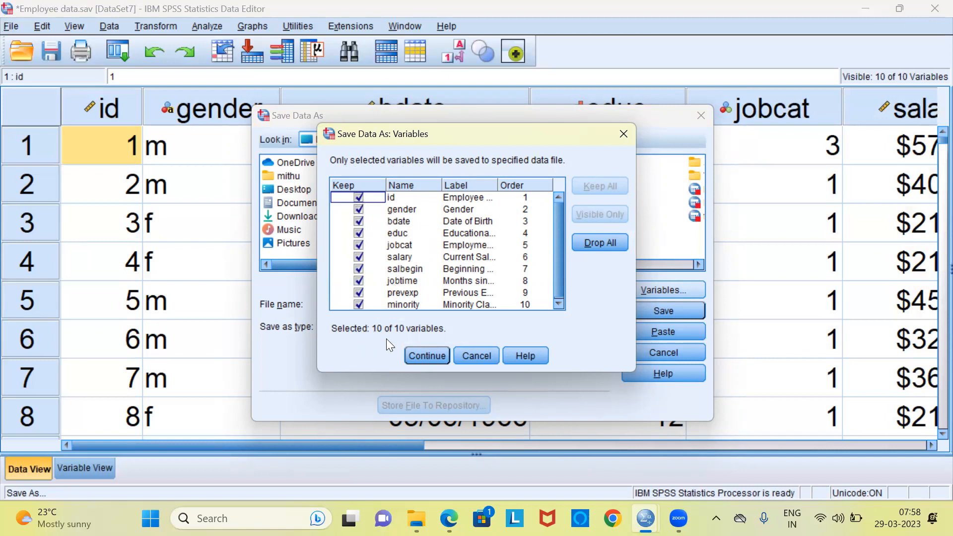
mouse_move(414, 346)
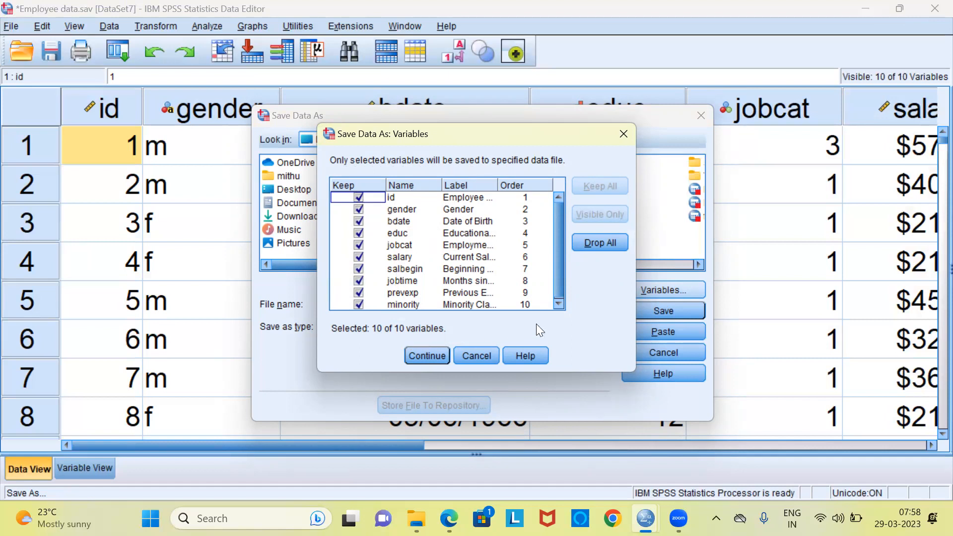
mouse_move(599, 242)
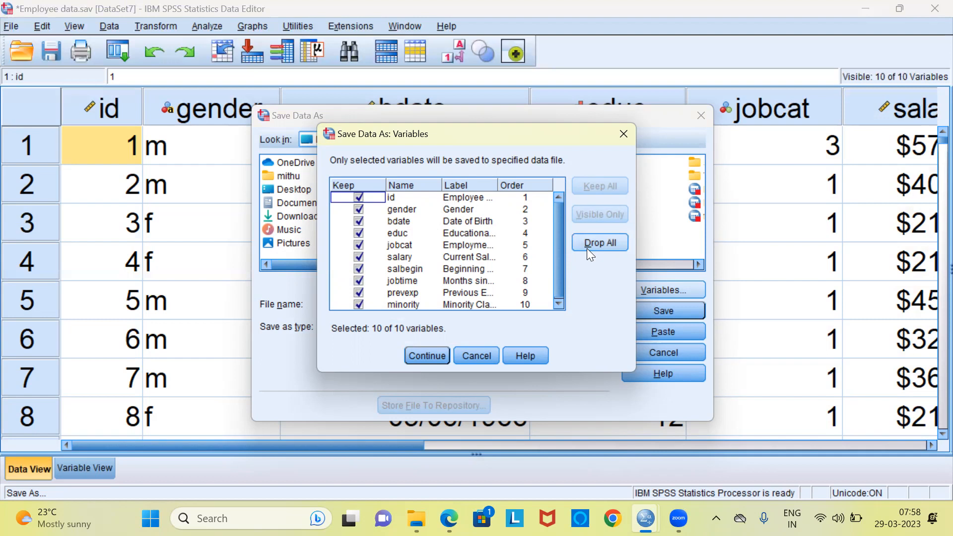
left_click(599, 241)
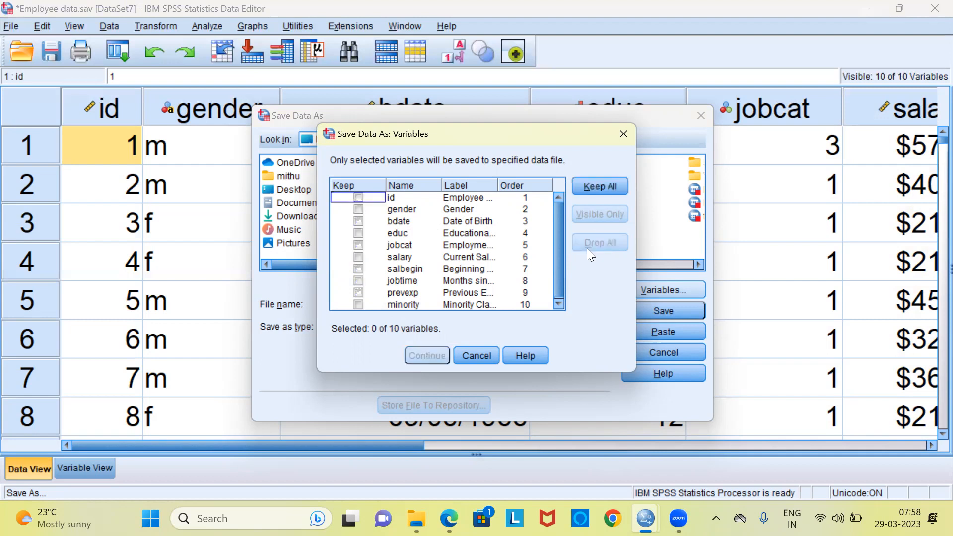
mouse_move(422, 238)
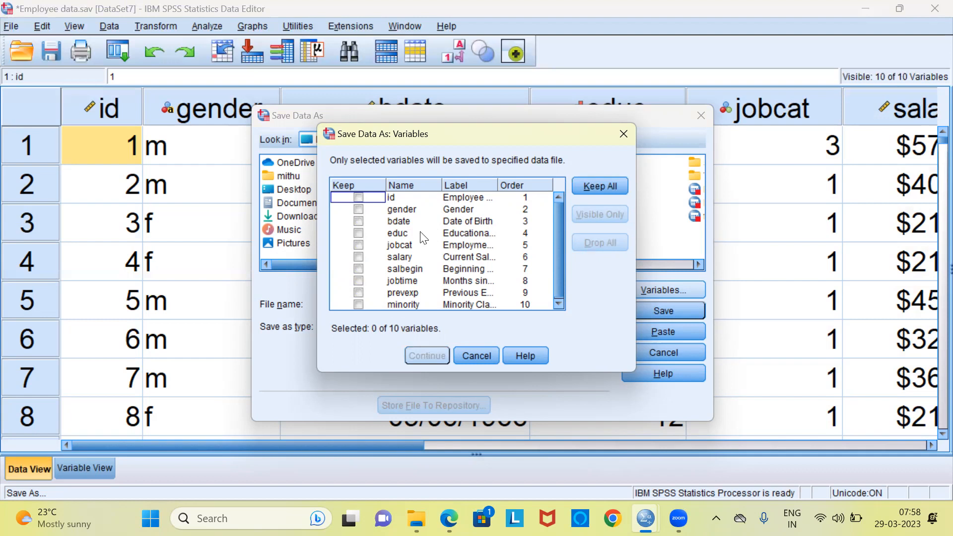
mouse_move(362, 251)
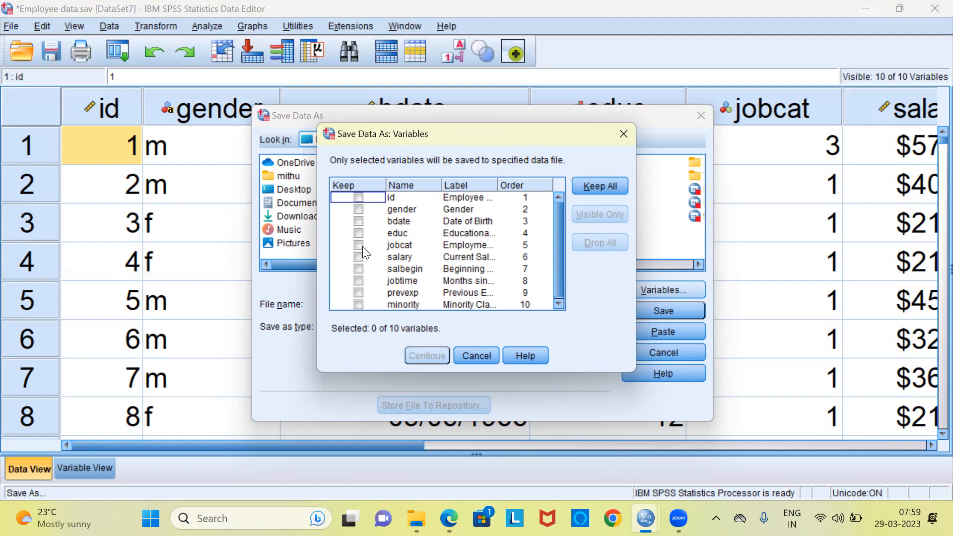
mouse_move(360, 208)
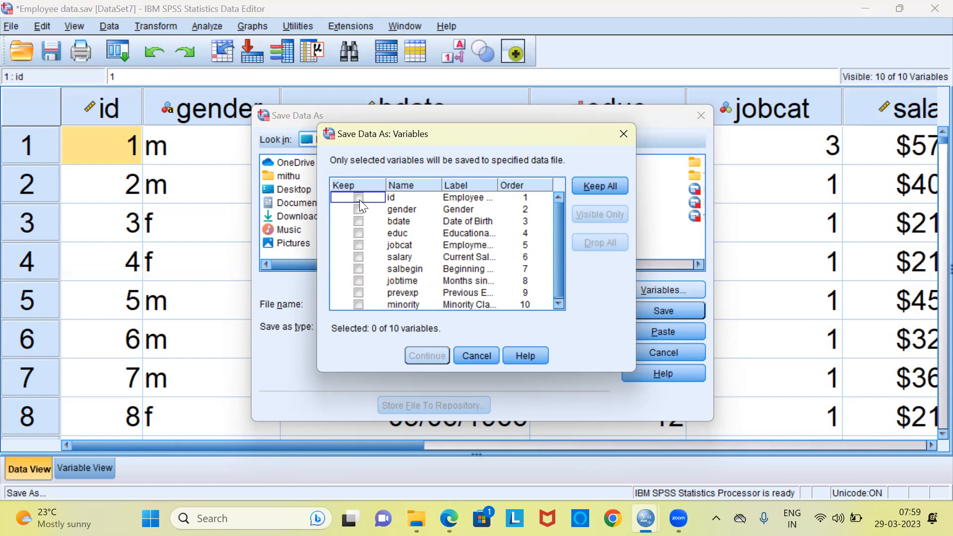
left_click(358, 197)
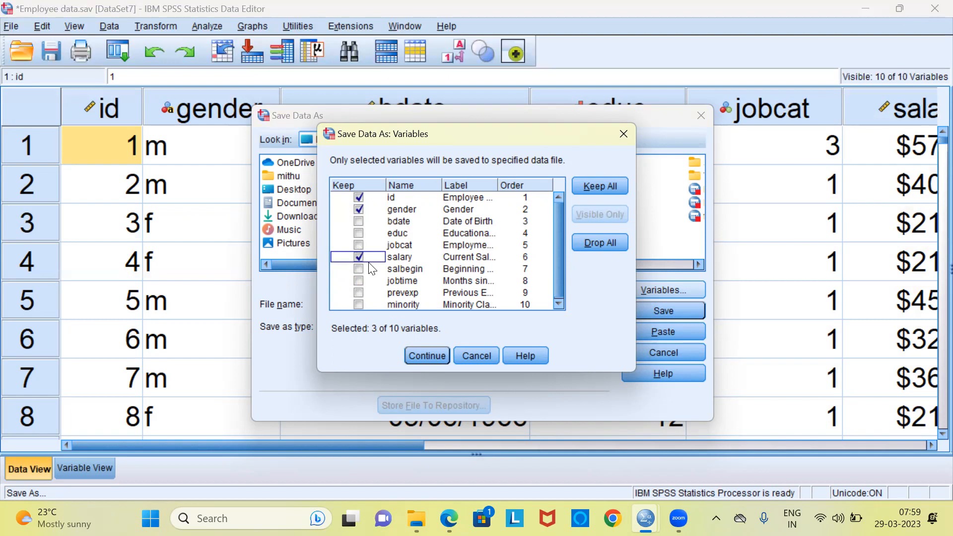
mouse_move(355, 320)
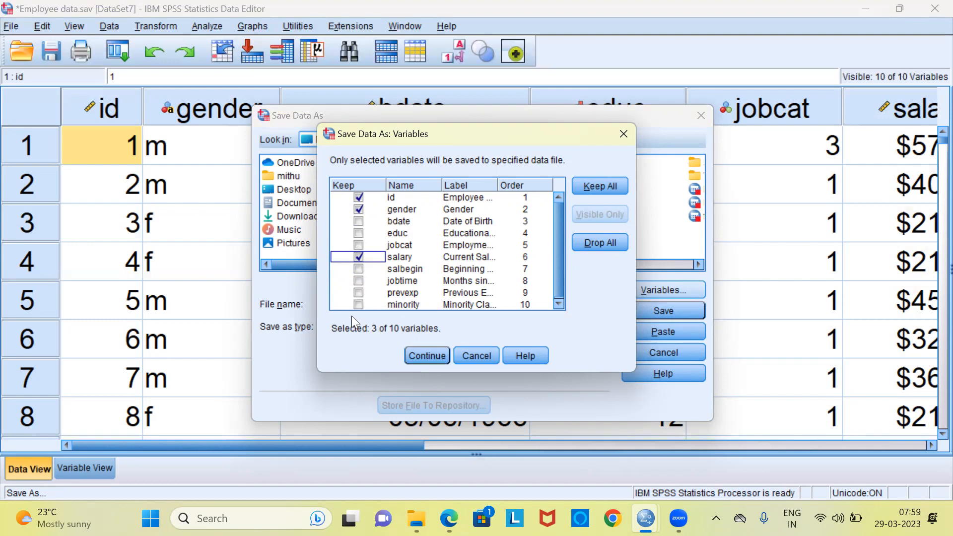
mouse_move(361, 341)
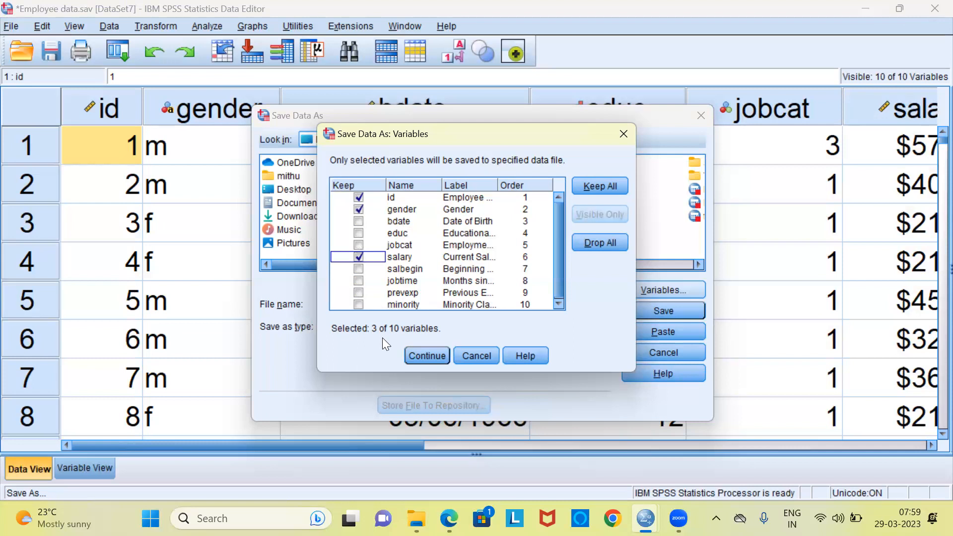
mouse_move(443, 350)
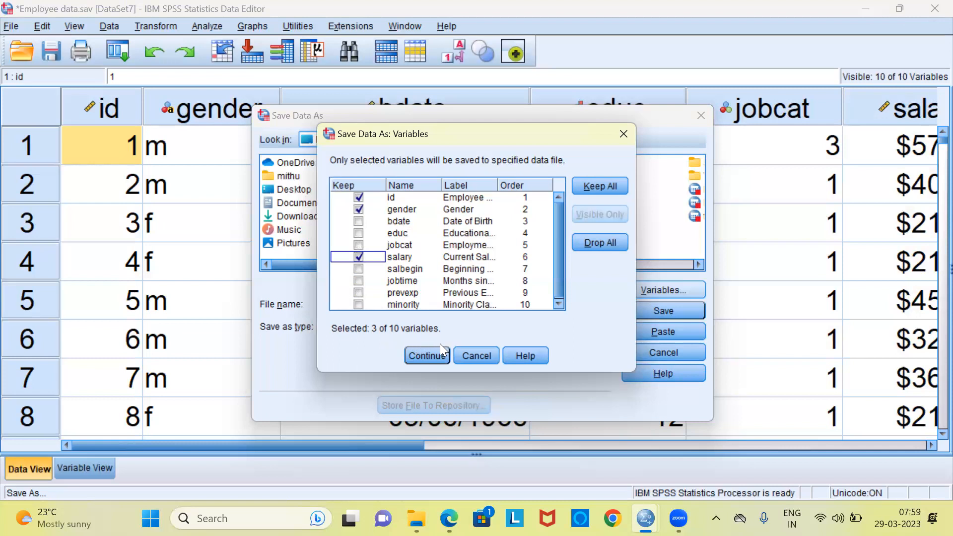
mouse_move(427, 355)
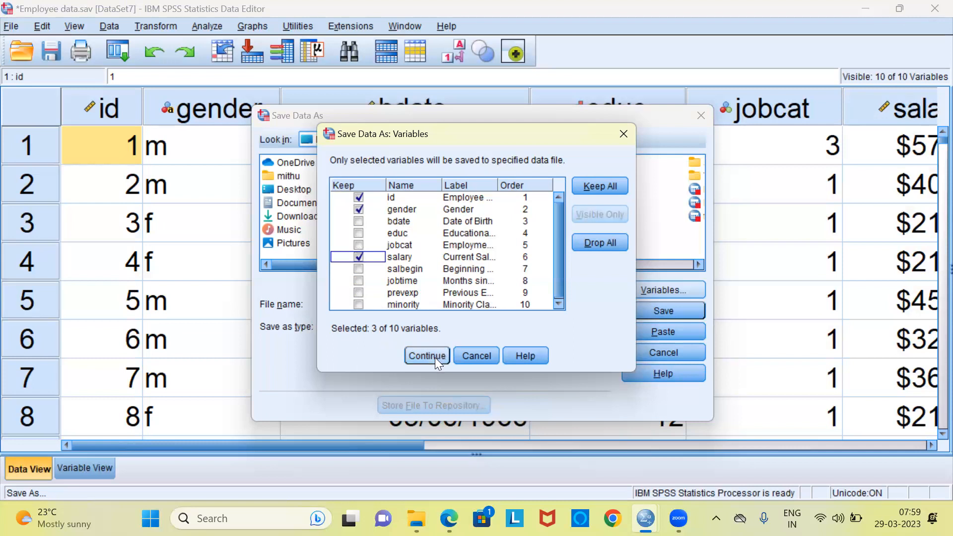
- Confirm the variable selection, returning to Save Data As with 3 of 10 kept
left_click(427, 355)
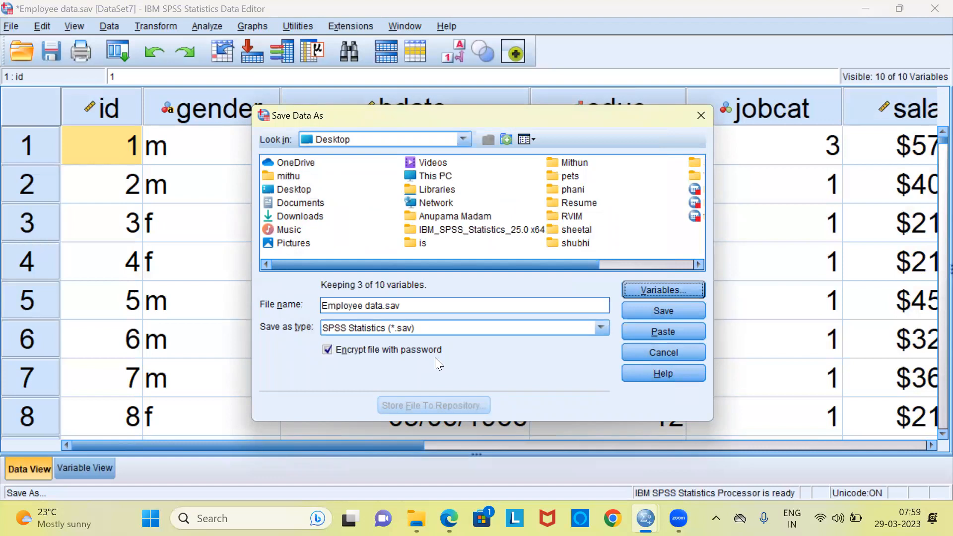
mouse_move(404, 366)
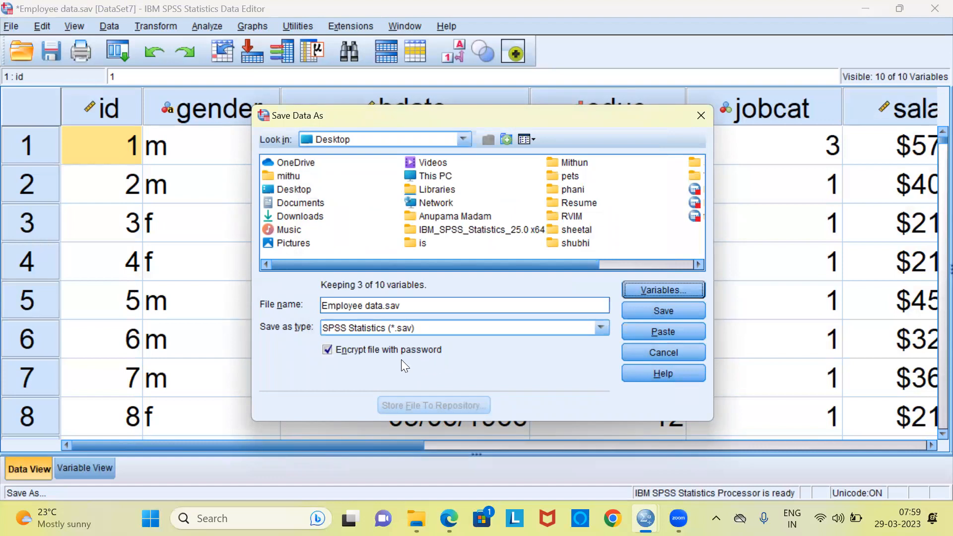
mouse_move(541, 365)
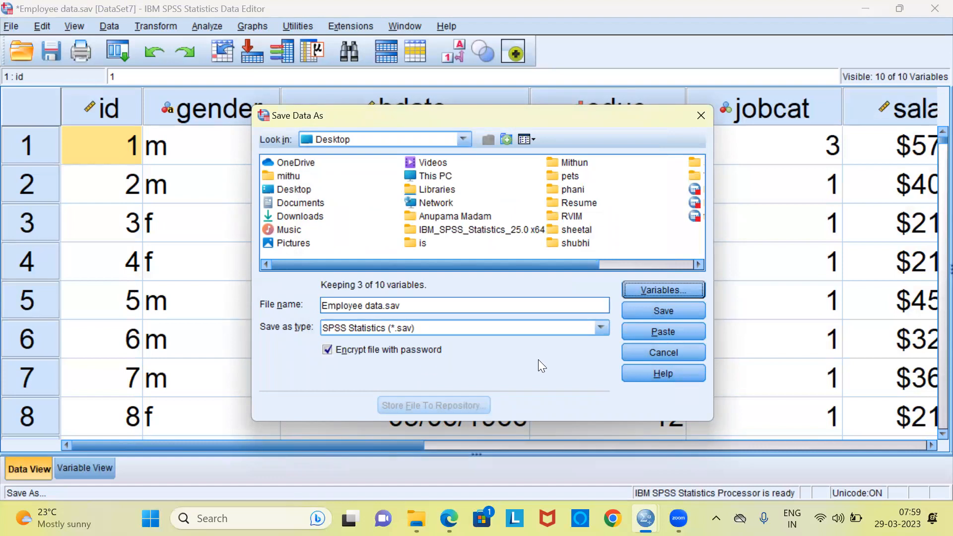
mouse_move(664, 311)
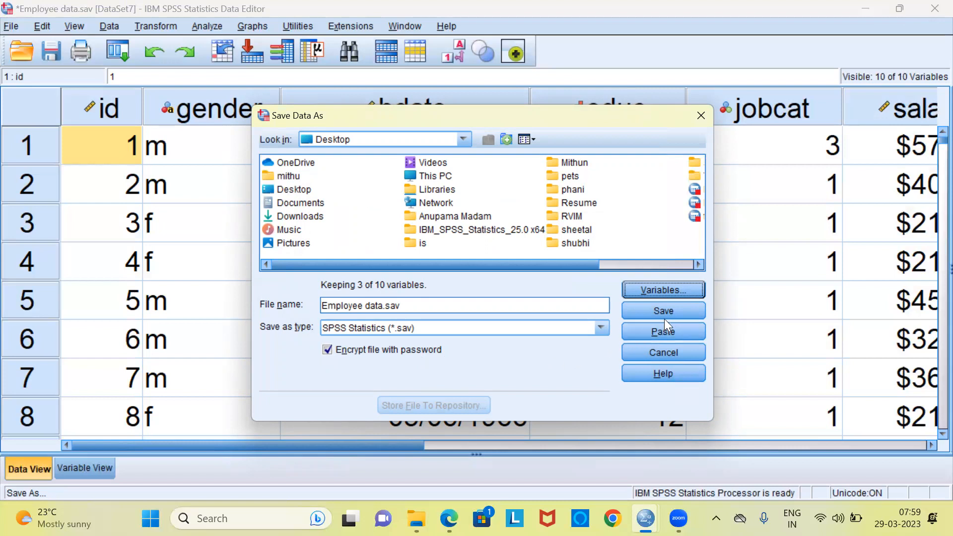
mouse_move(663, 311)
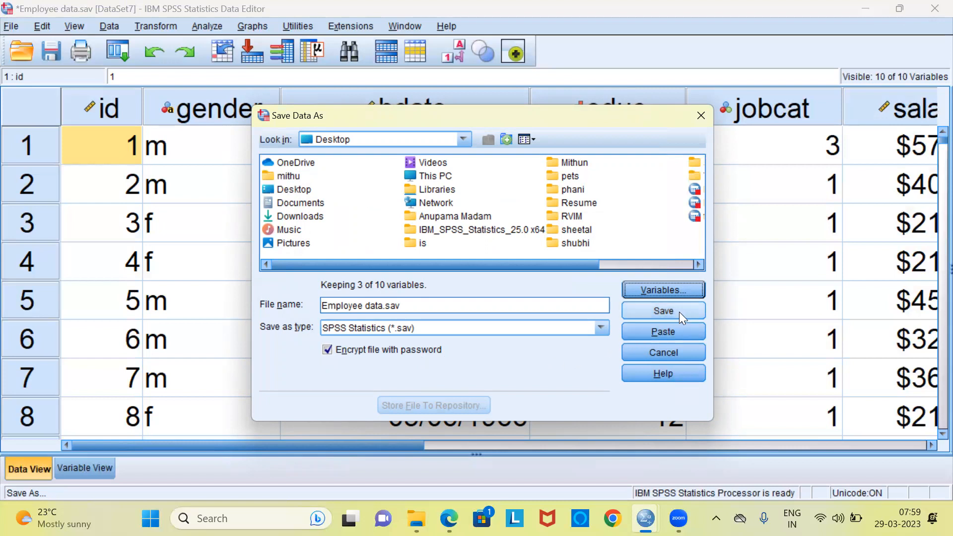
- Start the save and enter the file password twice in the Encrypt File prompt
left_click(663, 310)
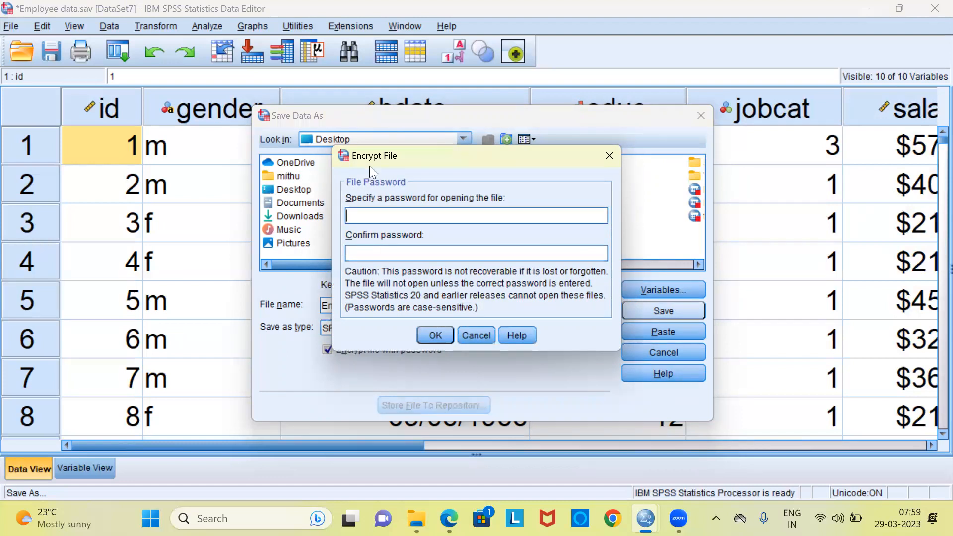
mouse_move(400, 168)
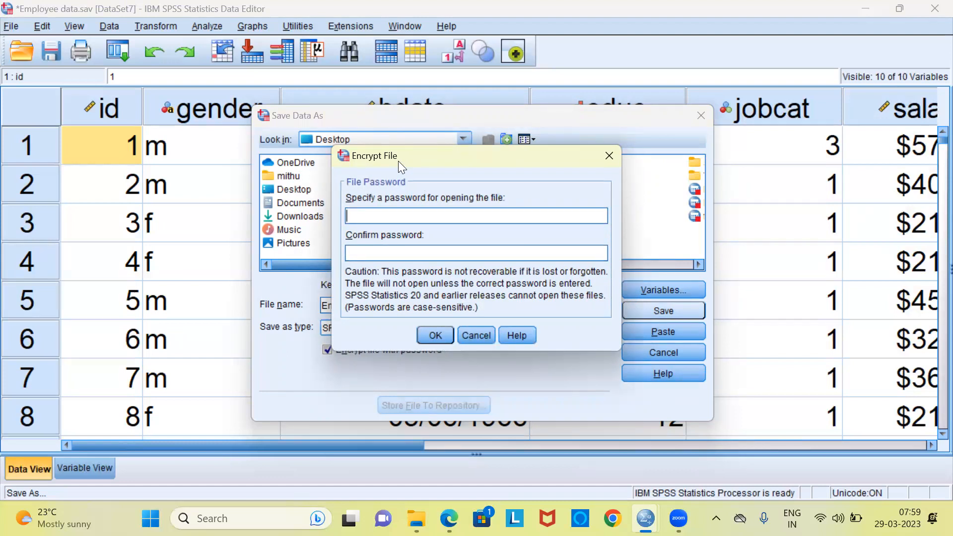
mouse_move(360, 193)
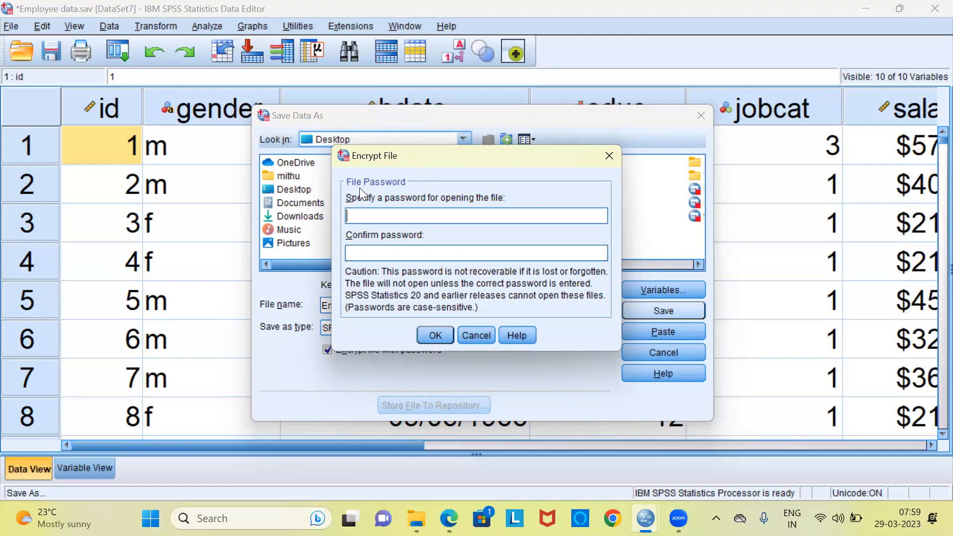
mouse_move(390, 193)
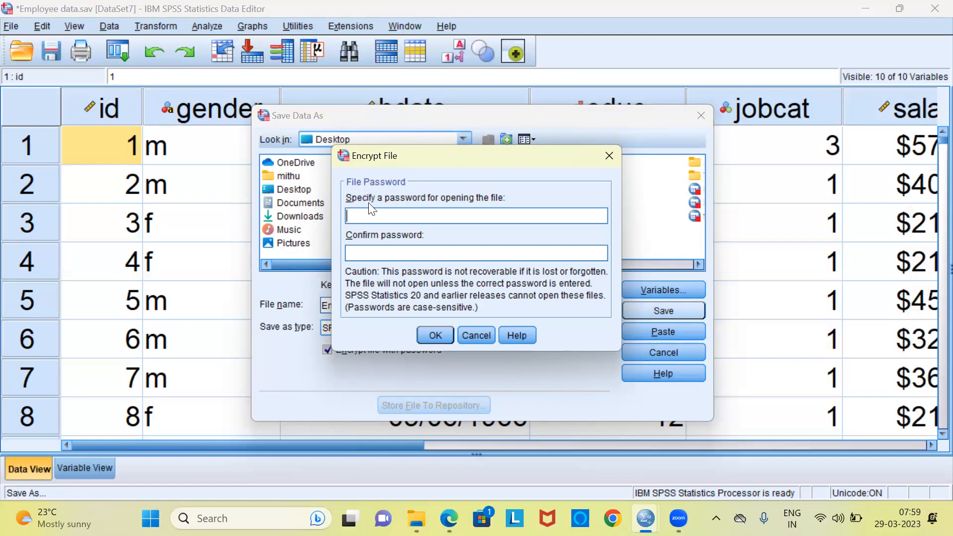
mouse_move(417, 217)
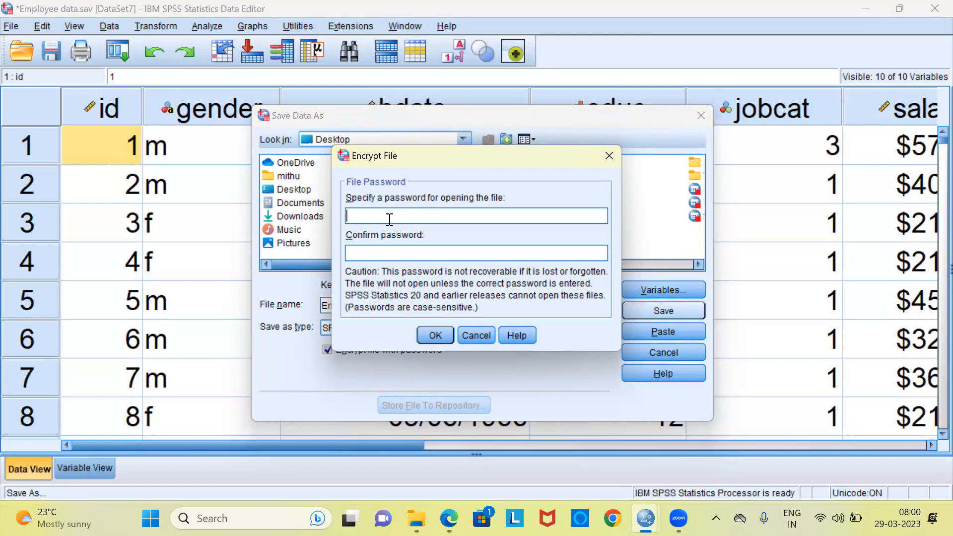
type("*")
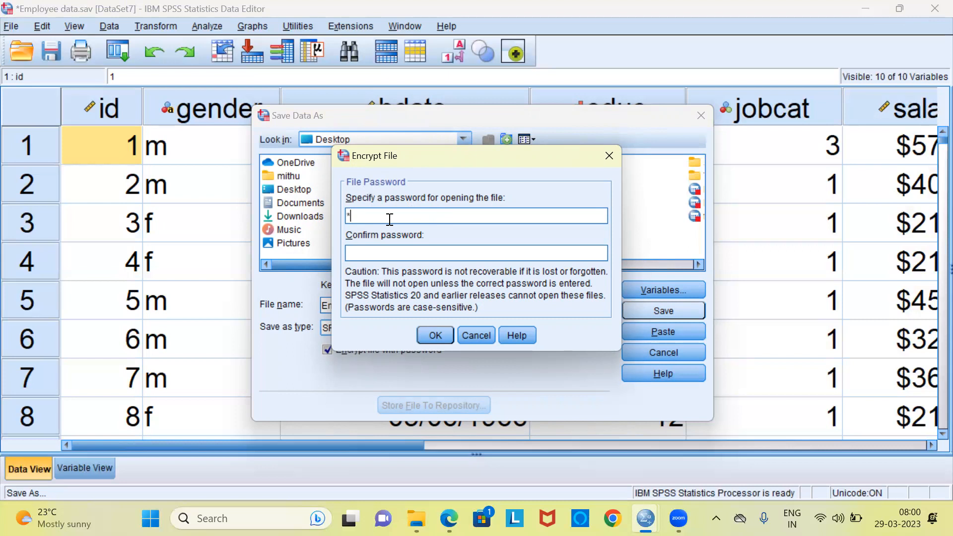
type("****")
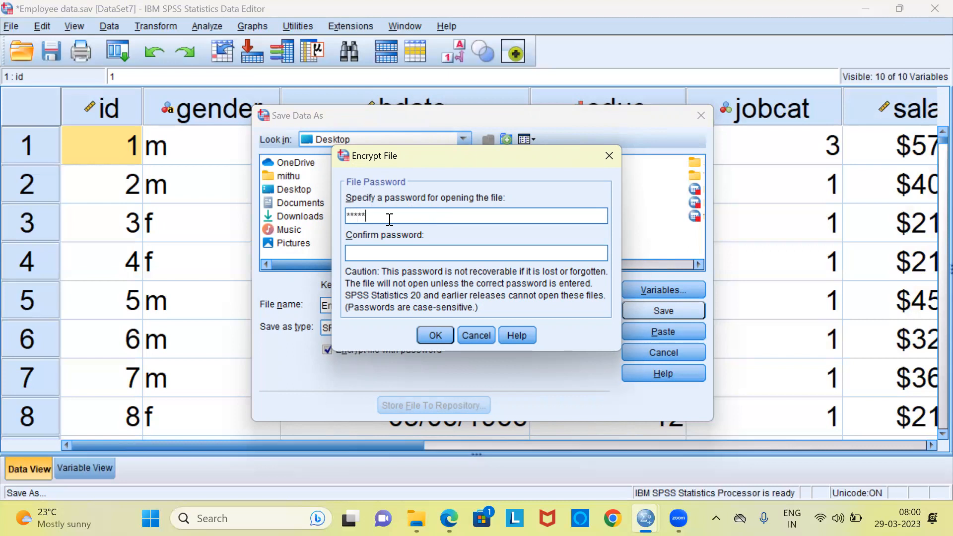
left_click(477, 252)
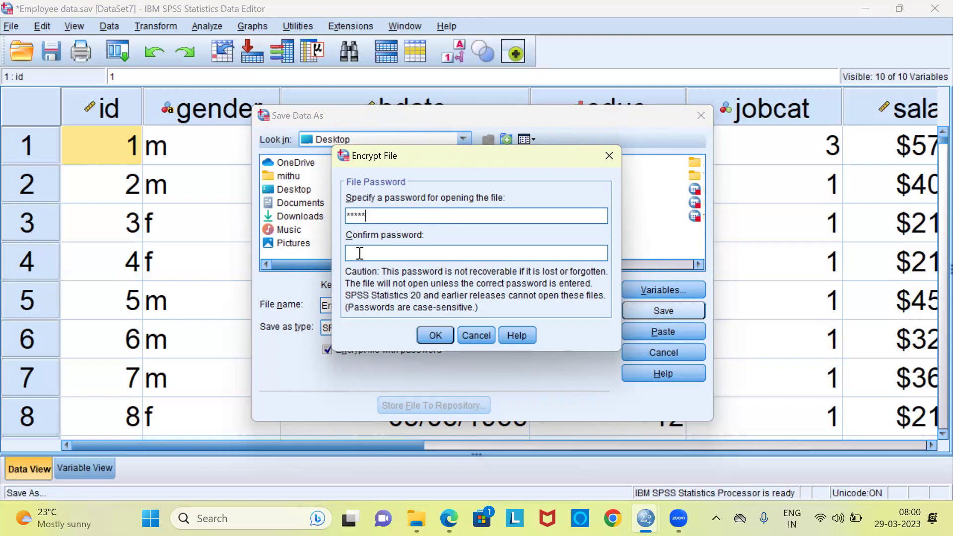
type("**")
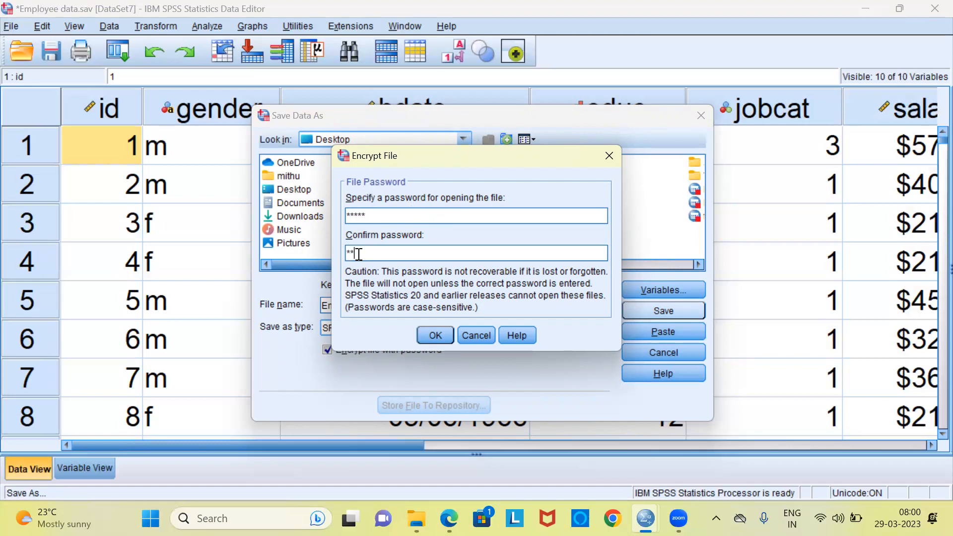
type("**")
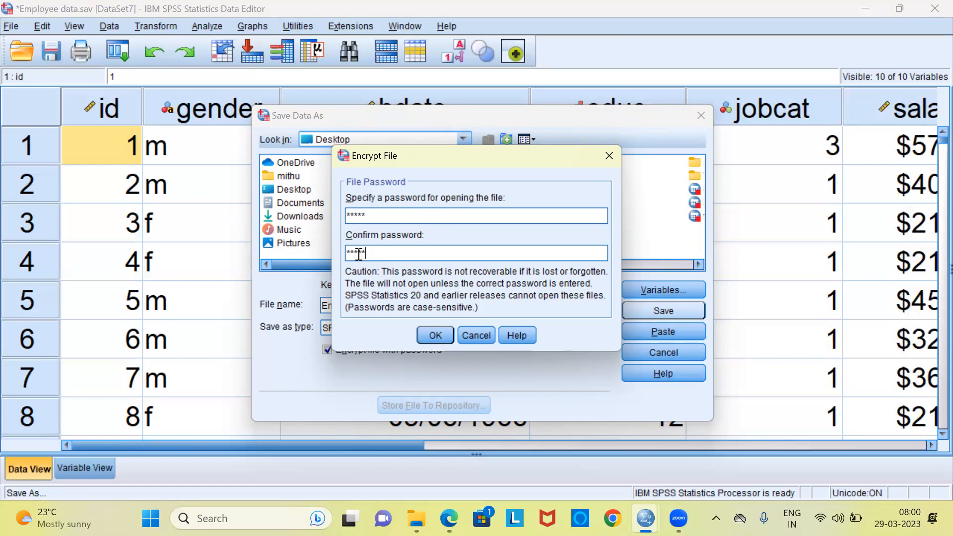
type("*")
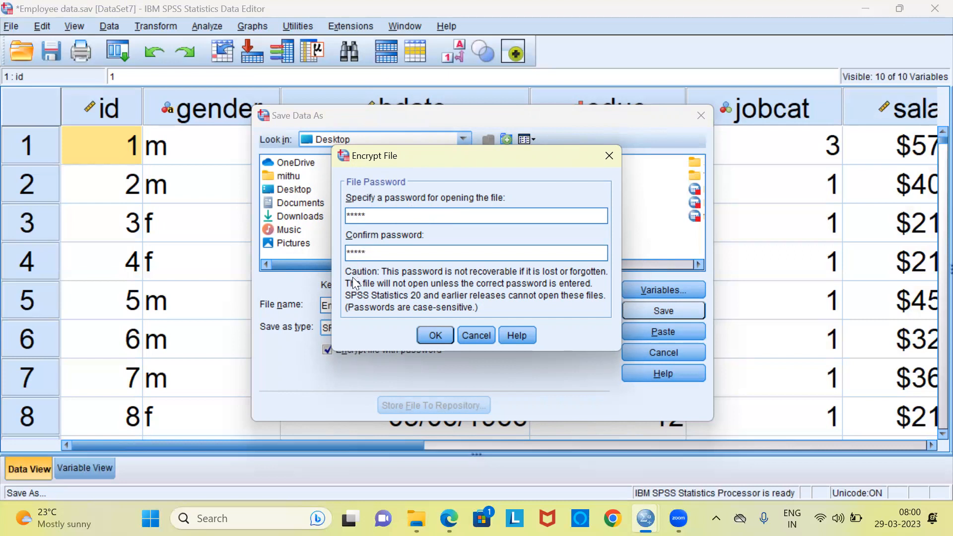
mouse_move(375, 285)
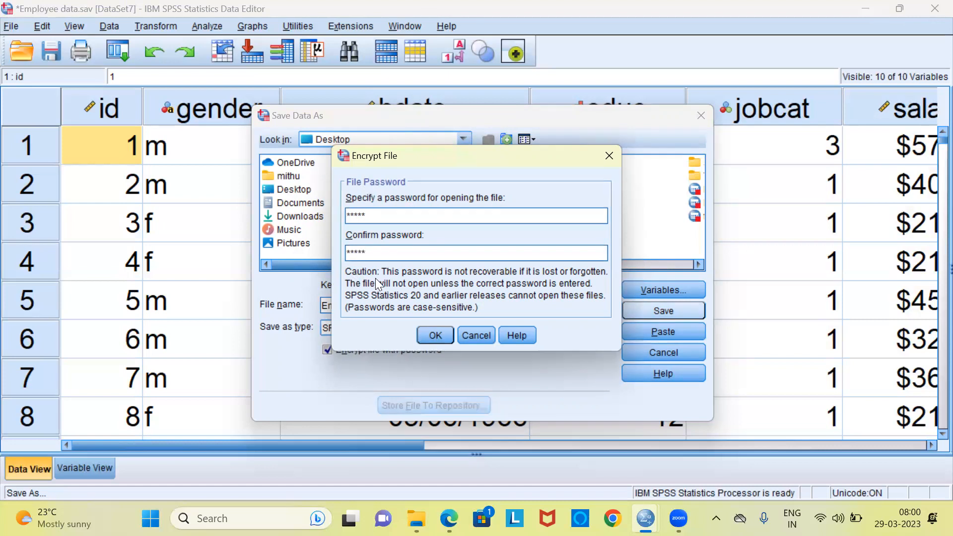
mouse_move(412, 286)
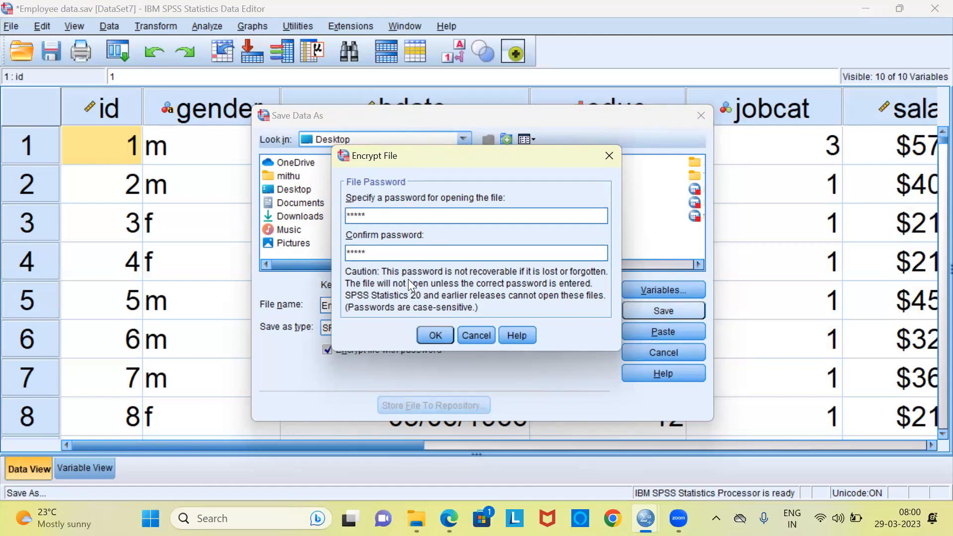
mouse_move(491, 281)
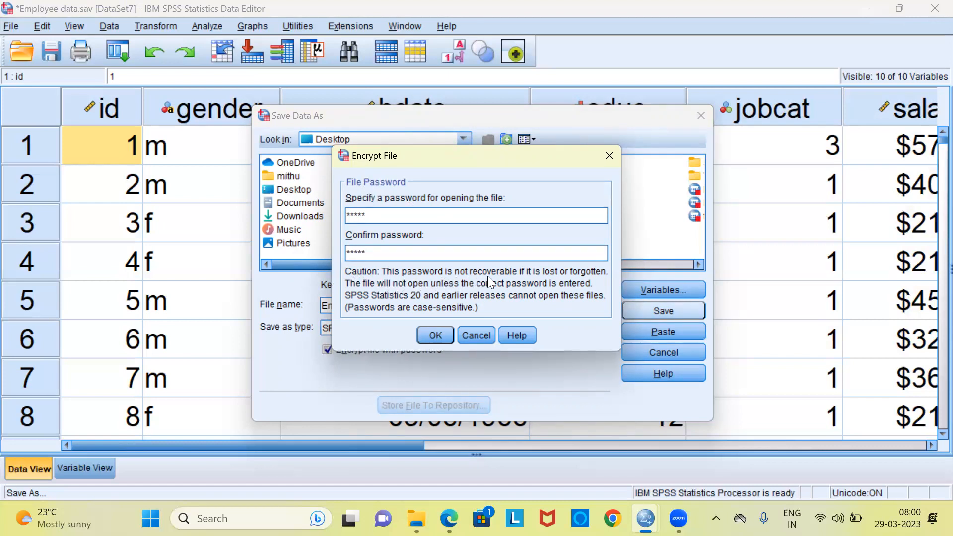
mouse_move(529, 276)
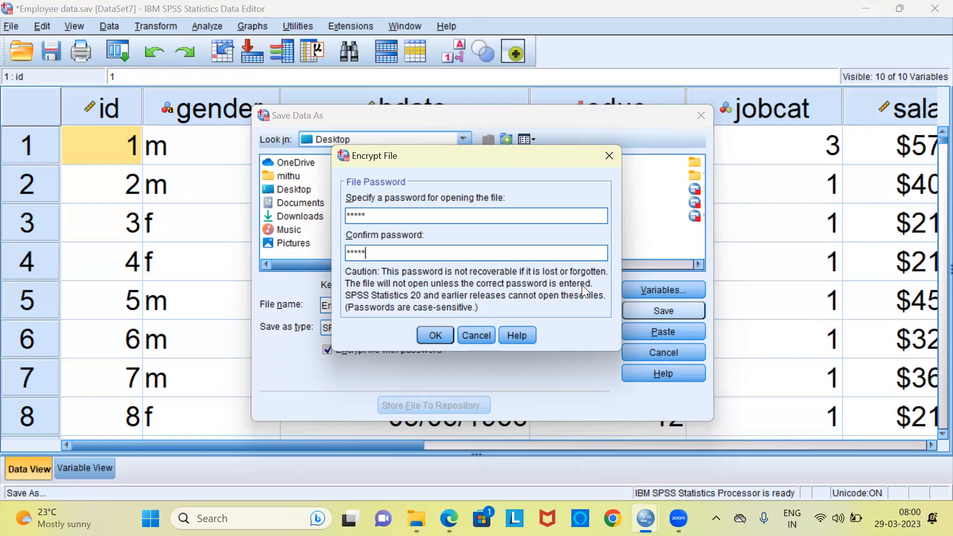
mouse_move(380, 314)
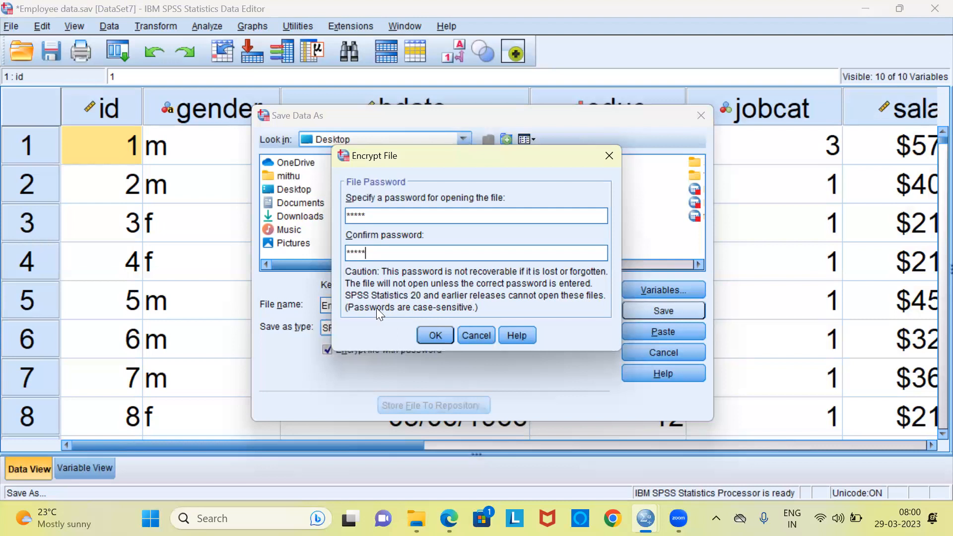
mouse_move(369, 306)
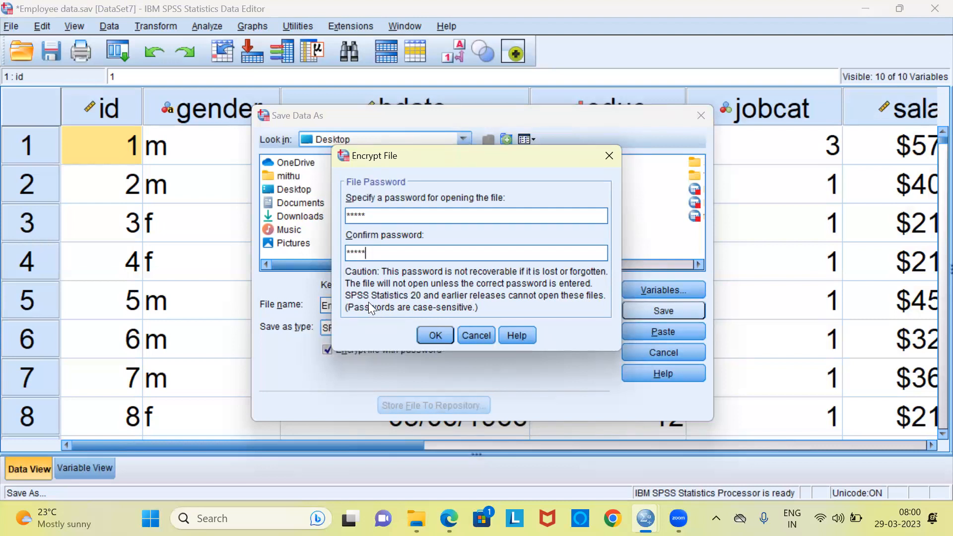
mouse_move(465, 313)
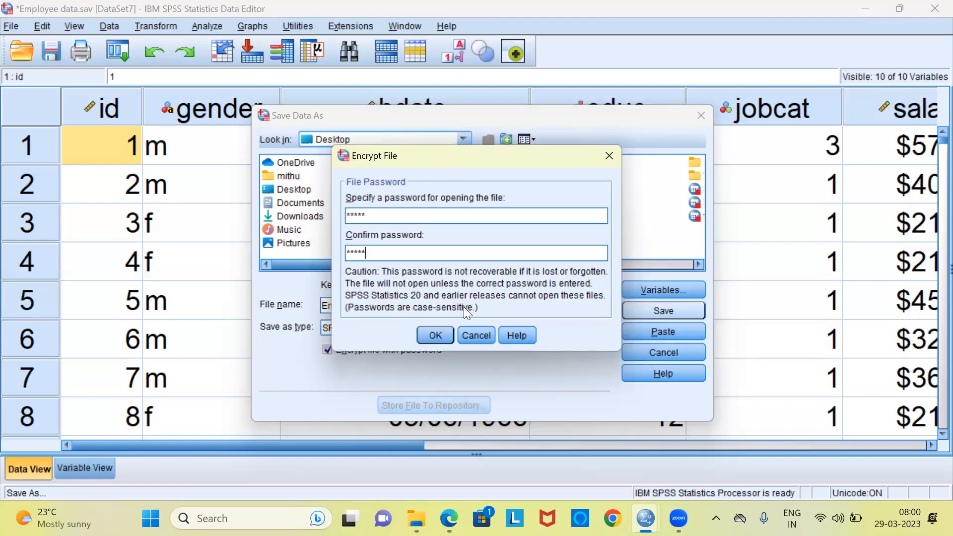
mouse_move(542, 312)
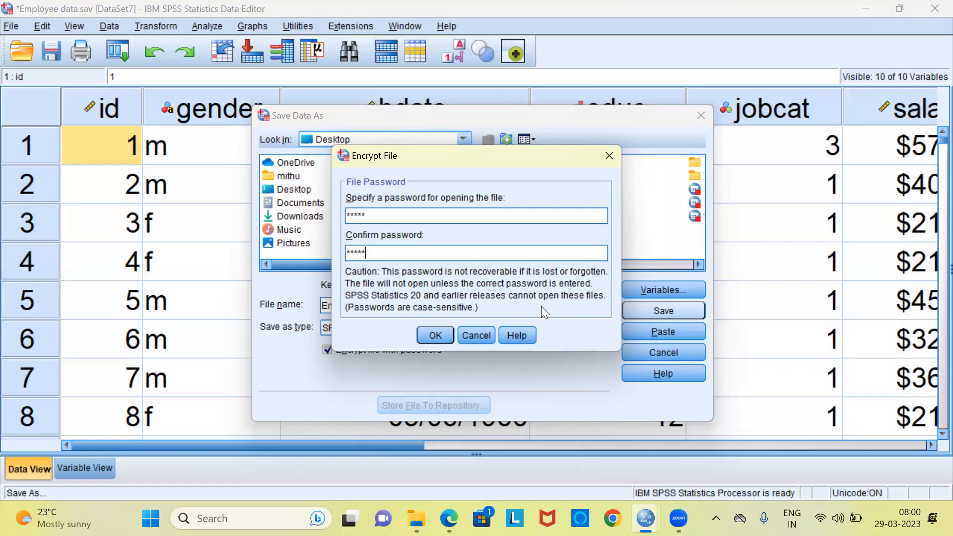
mouse_move(583, 310)
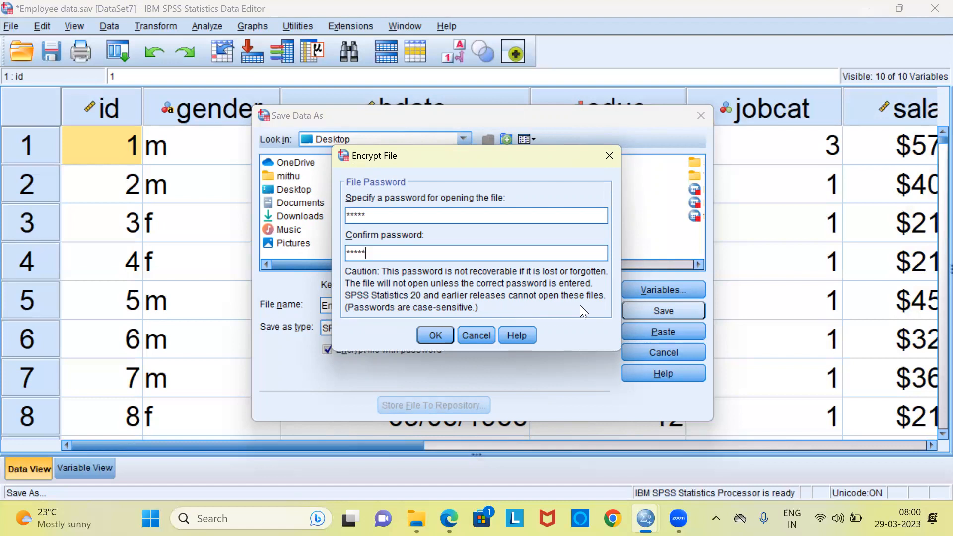
mouse_move(389, 321)
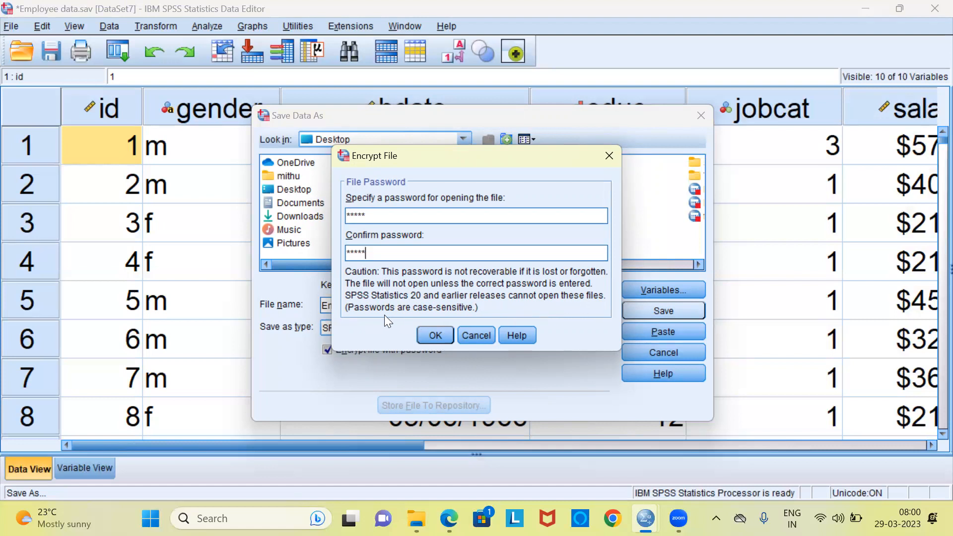
mouse_move(439, 326)
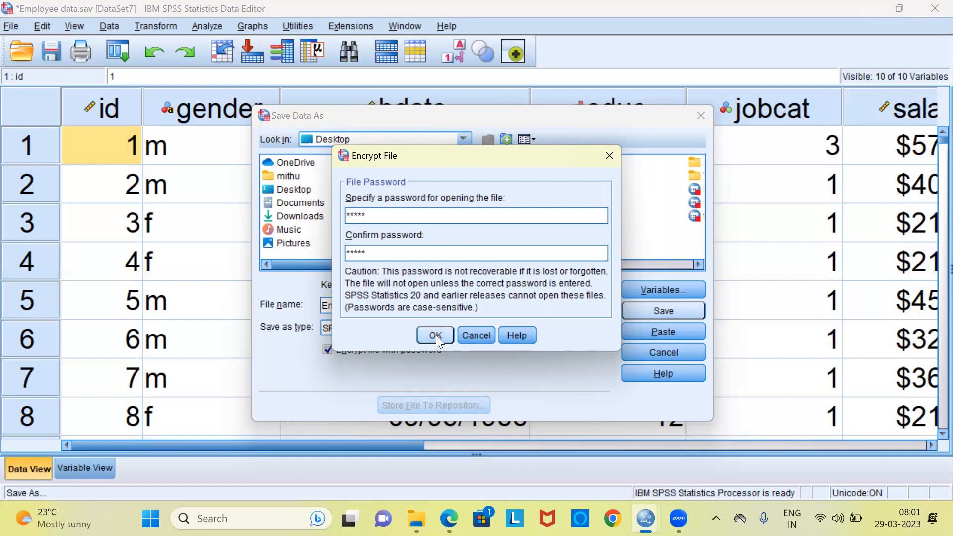
- Accept the password to write the encrypted Employee data.sav to the Desktop
left_click(435, 335)
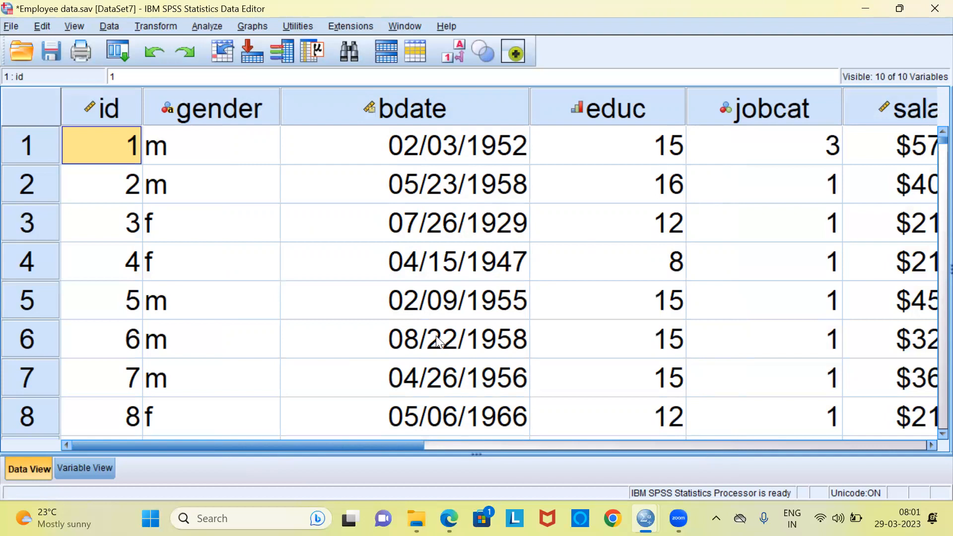
mouse_move(644, 518)
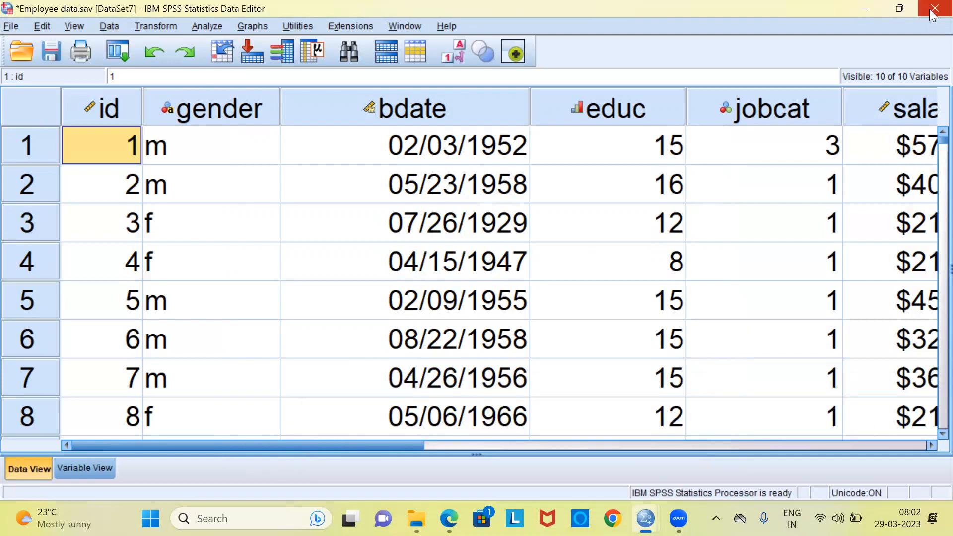
- Quit SPSS without saving the original dataset, revealing the Windows desktop
left_click(935, 9)
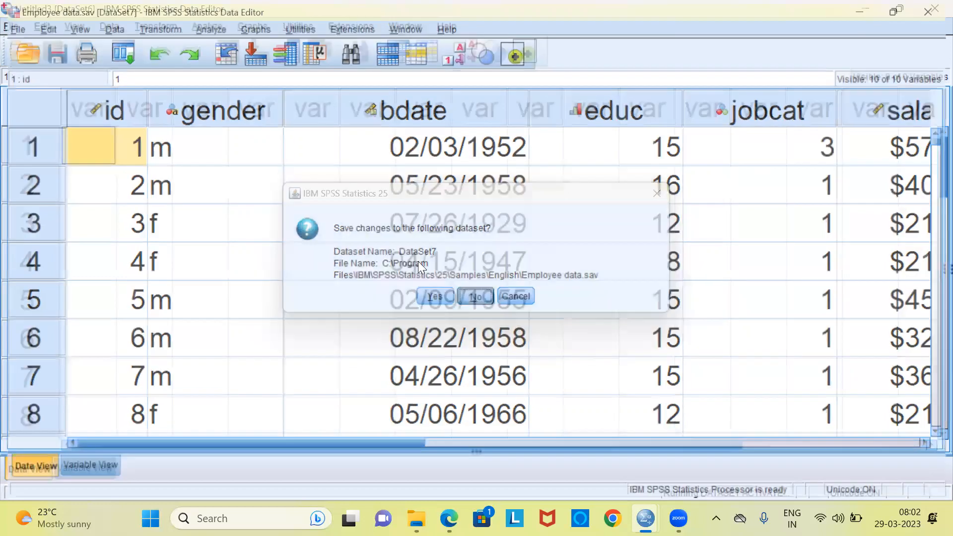
left_click(476, 296)
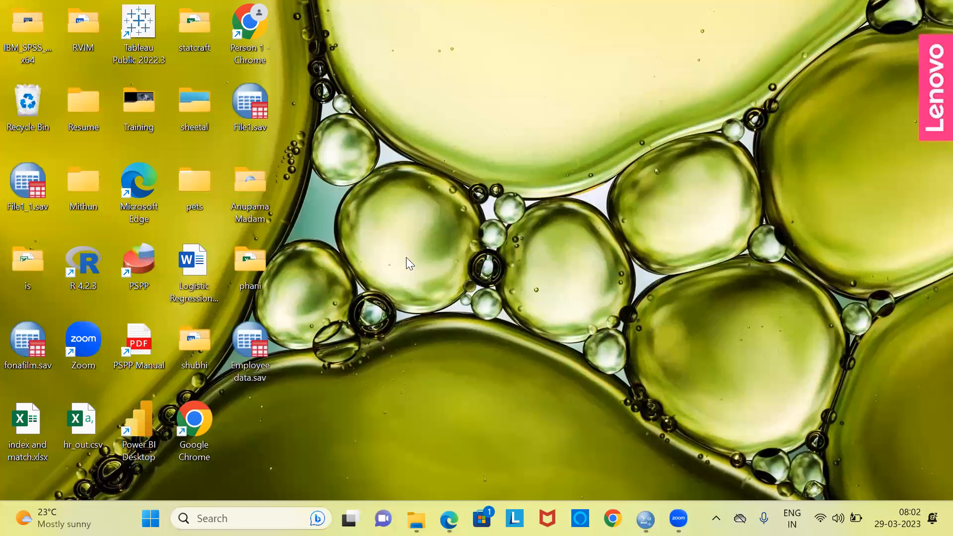
mouse_move(269, 139)
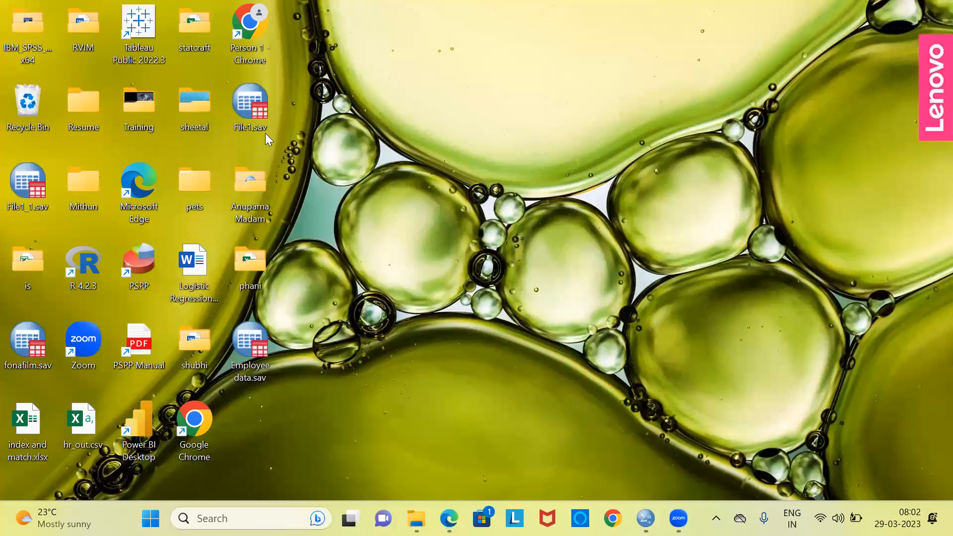
mouse_move(269, 142)
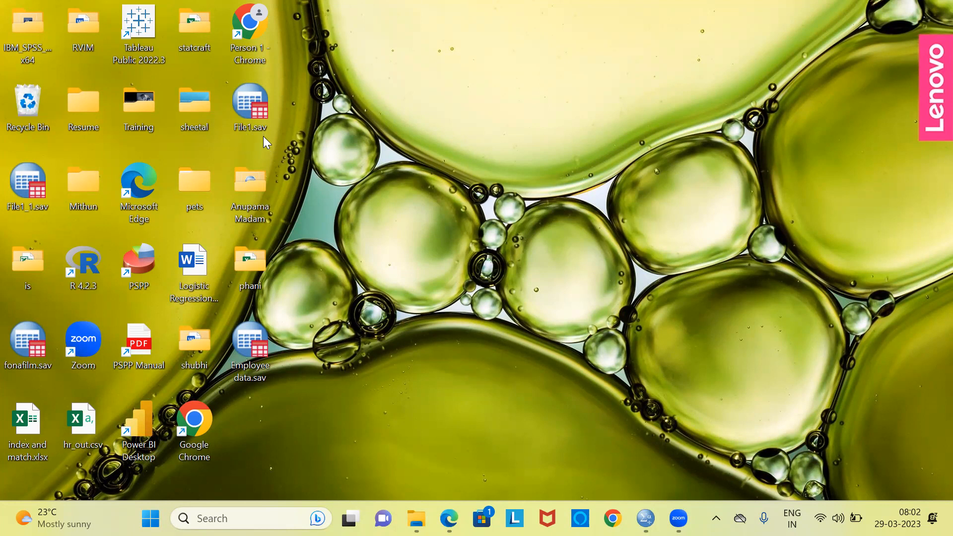
mouse_move(257, 146)
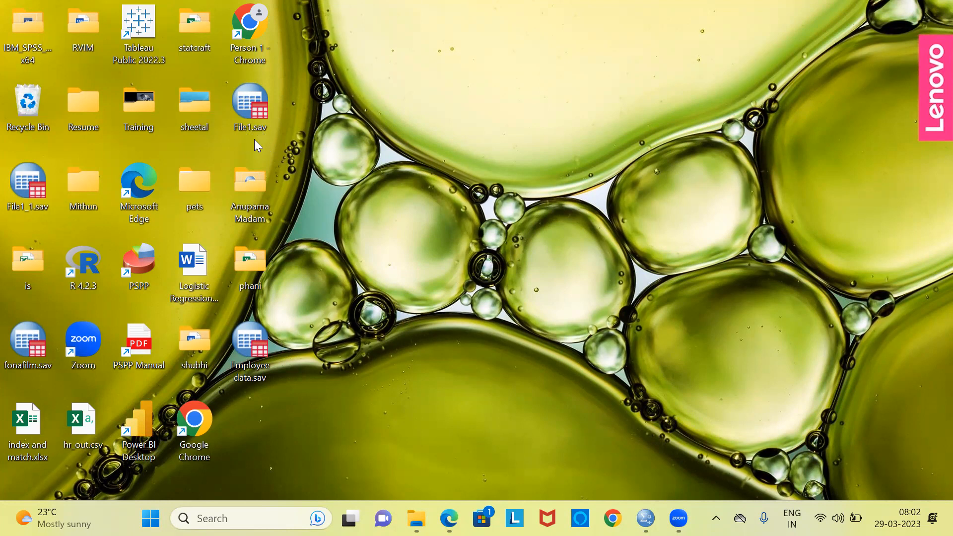
mouse_move(241, 392)
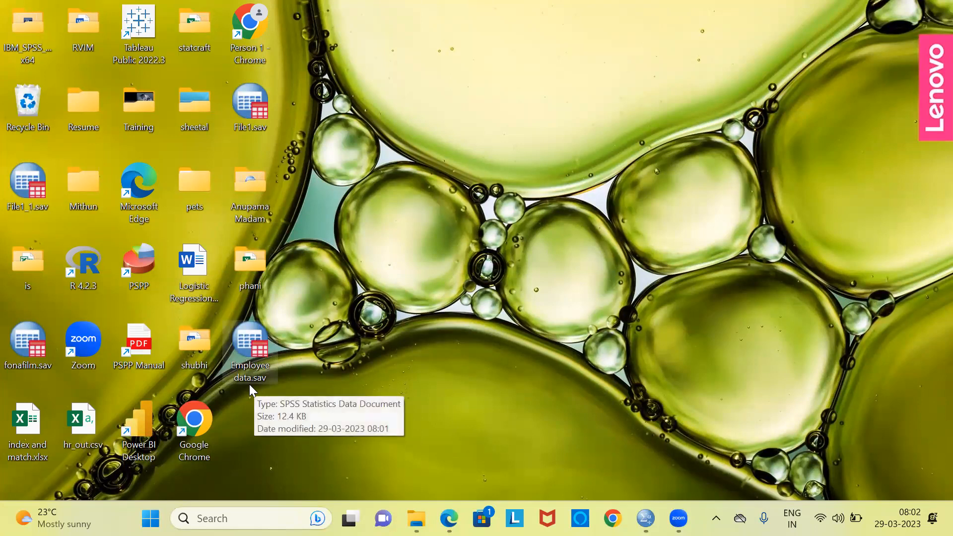
mouse_move(252, 387)
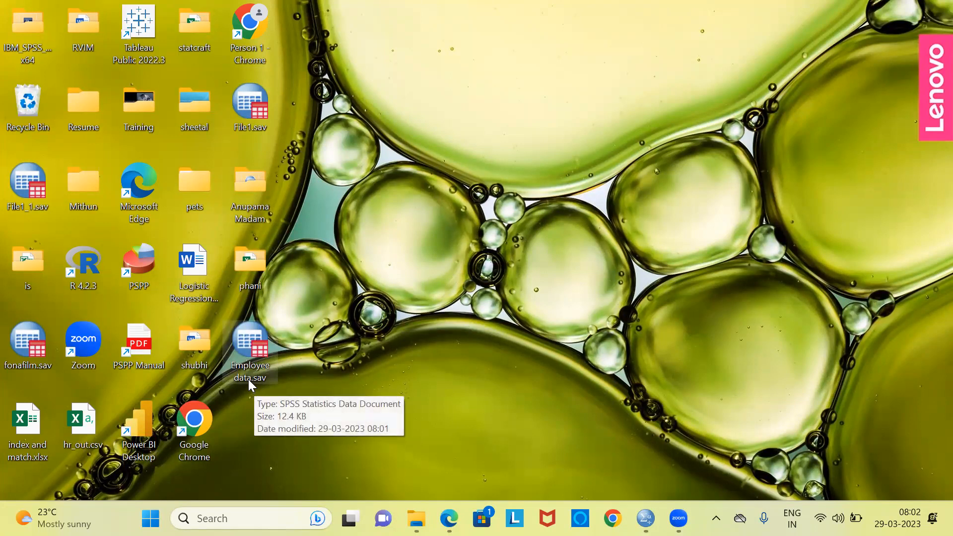
mouse_move(253, 382)
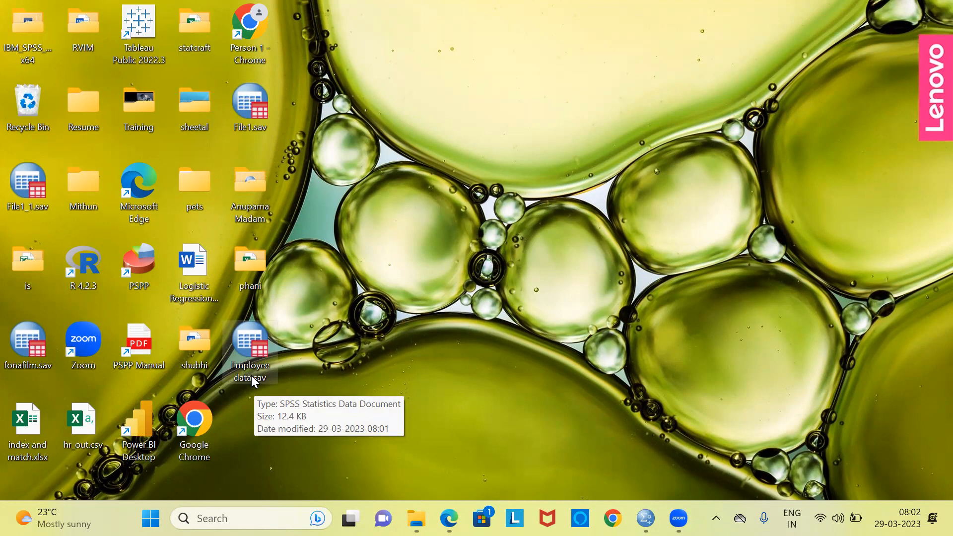
mouse_move(251, 393)
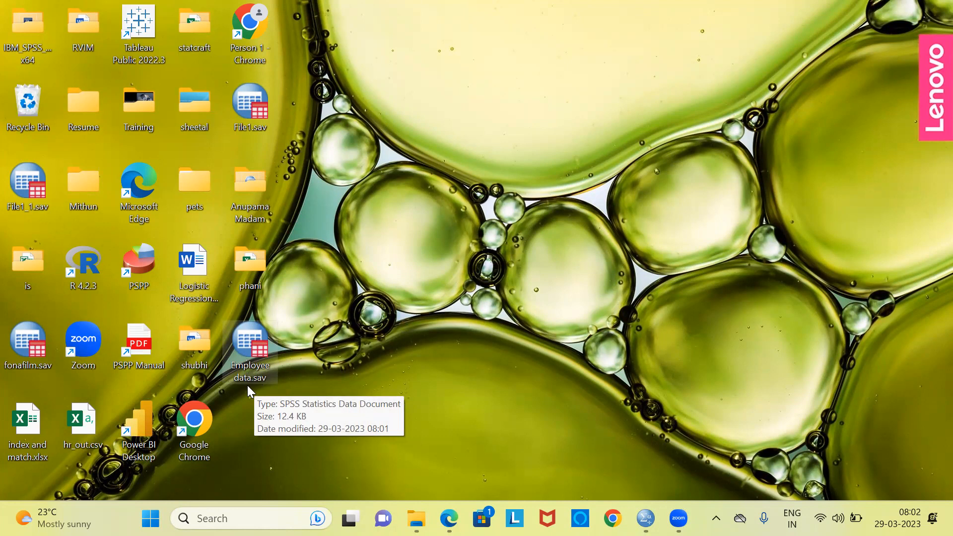
mouse_move(604, 425)
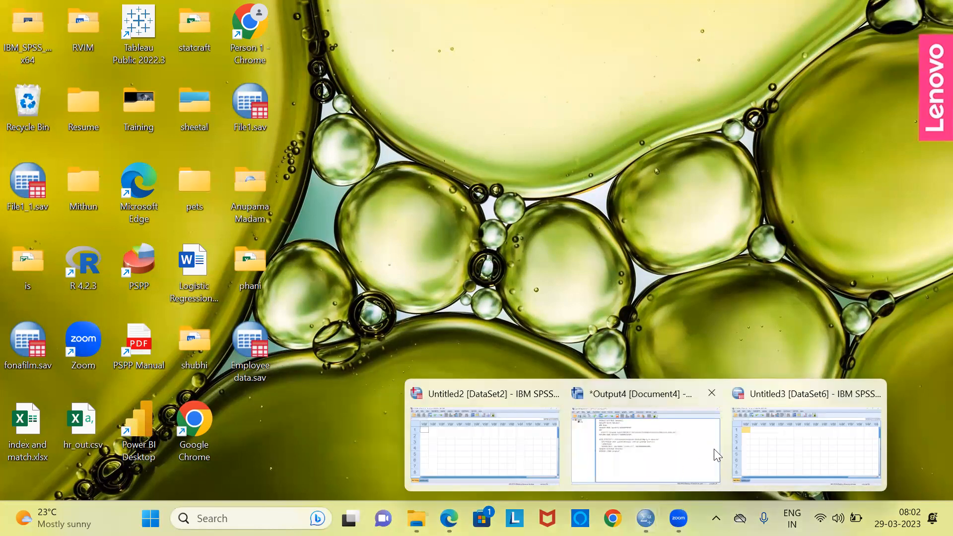
- Restore and maximize the empty Untitled3 data window, then open the Open Data dialog
left_click(805, 444)
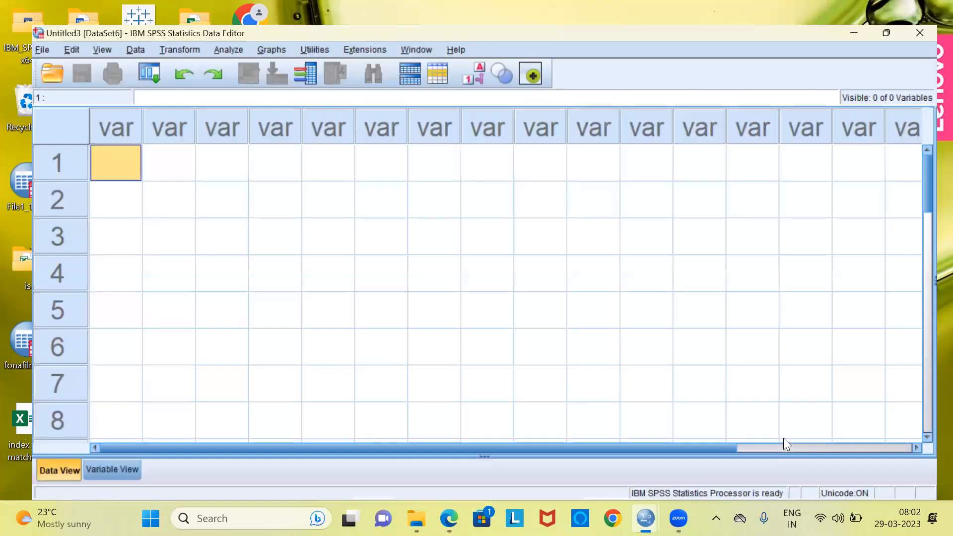
left_click(886, 32)
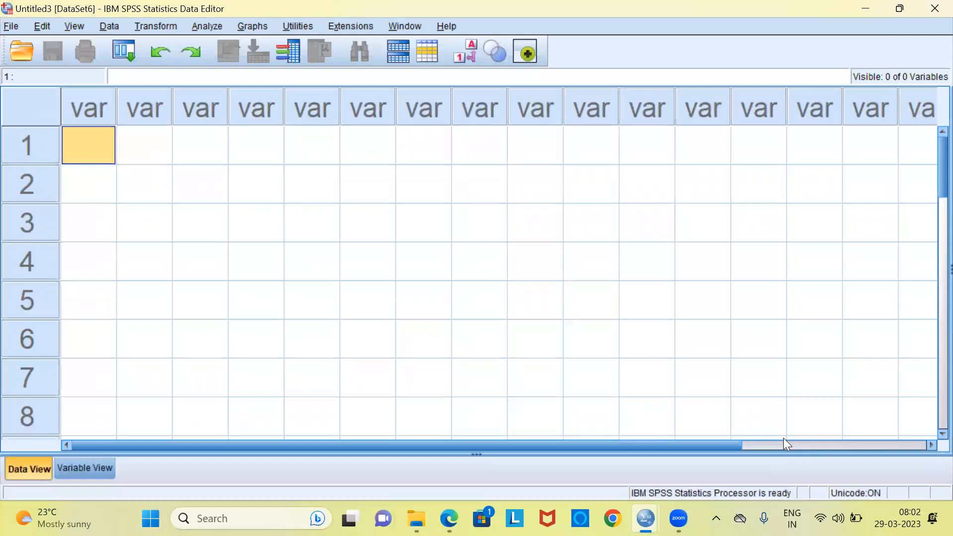
mouse_move(20, 51)
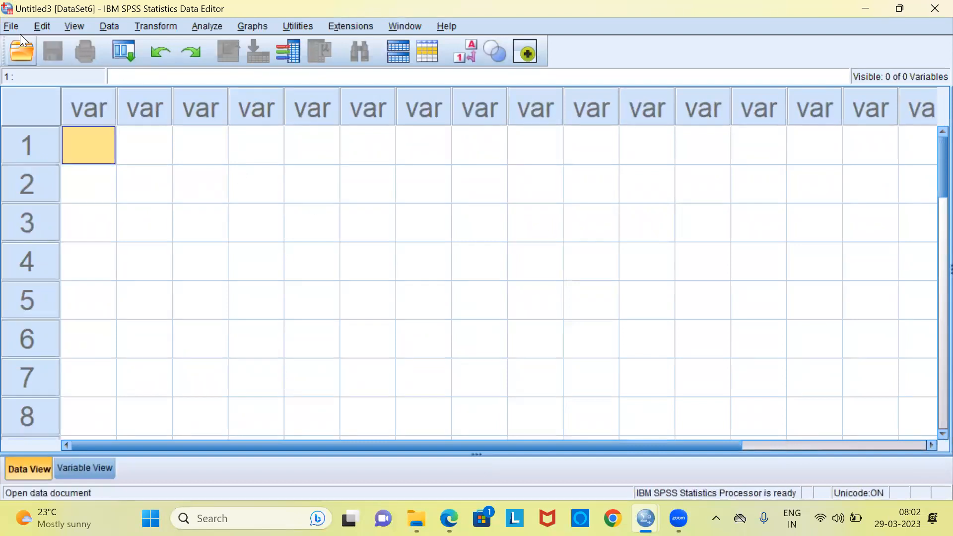
left_click(10, 25)
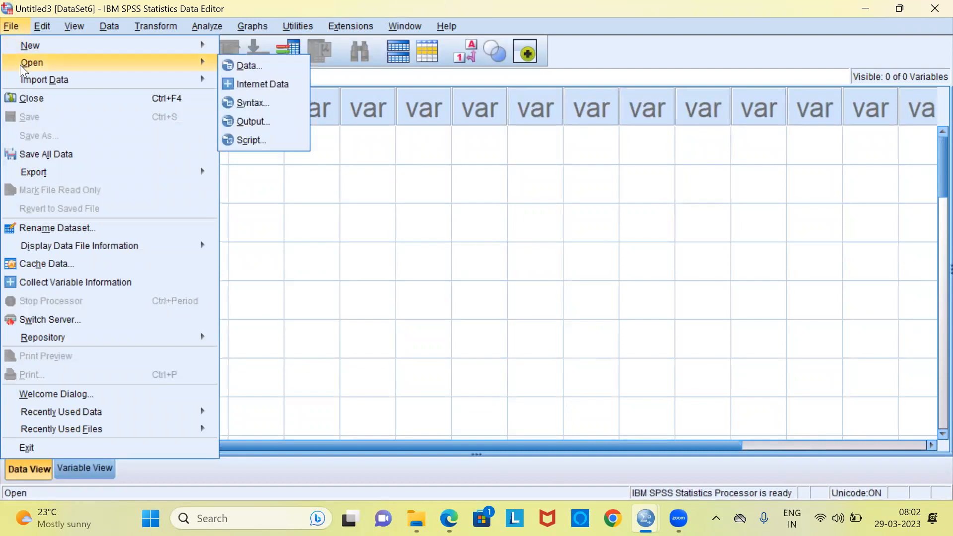
mouse_move(249, 65)
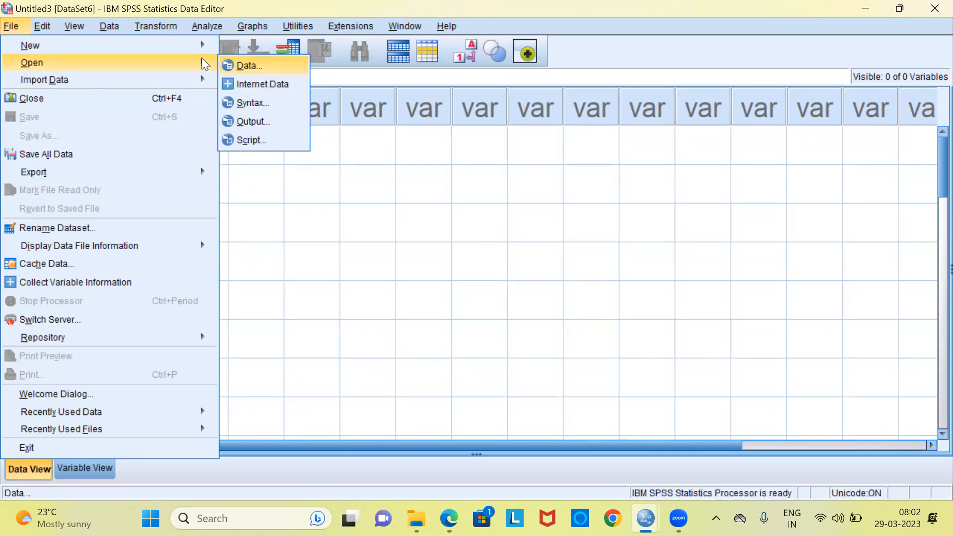
left_click(248, 65)
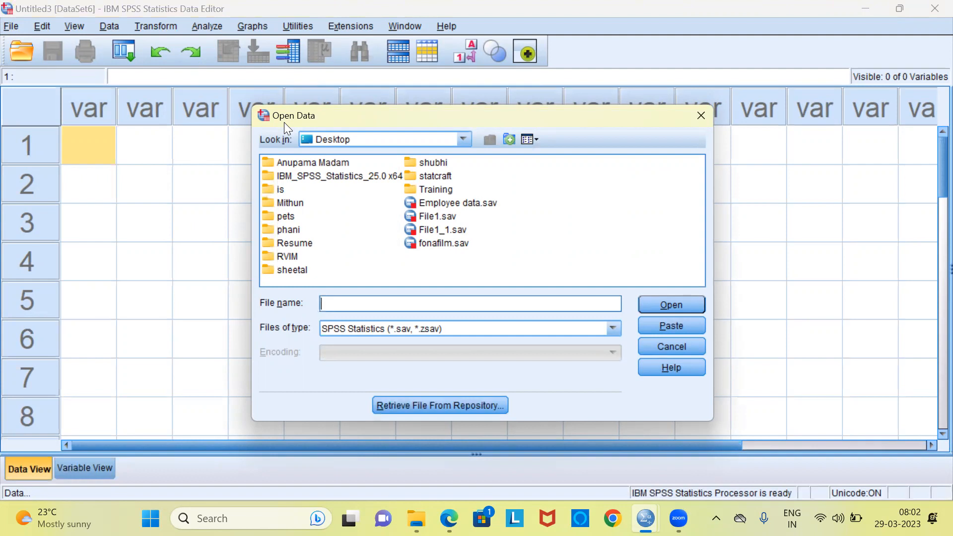
mouse_move(308, 129)
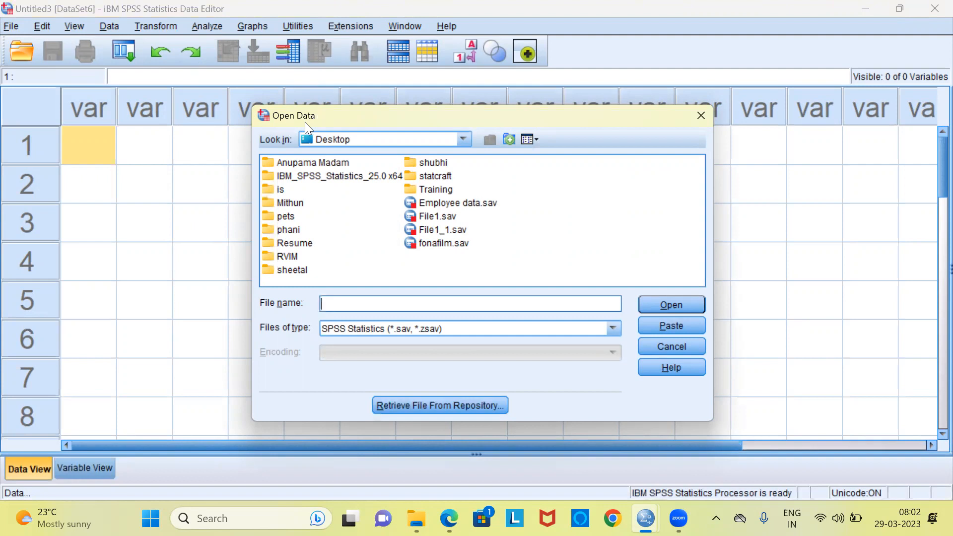
mouse_move(402, 148)
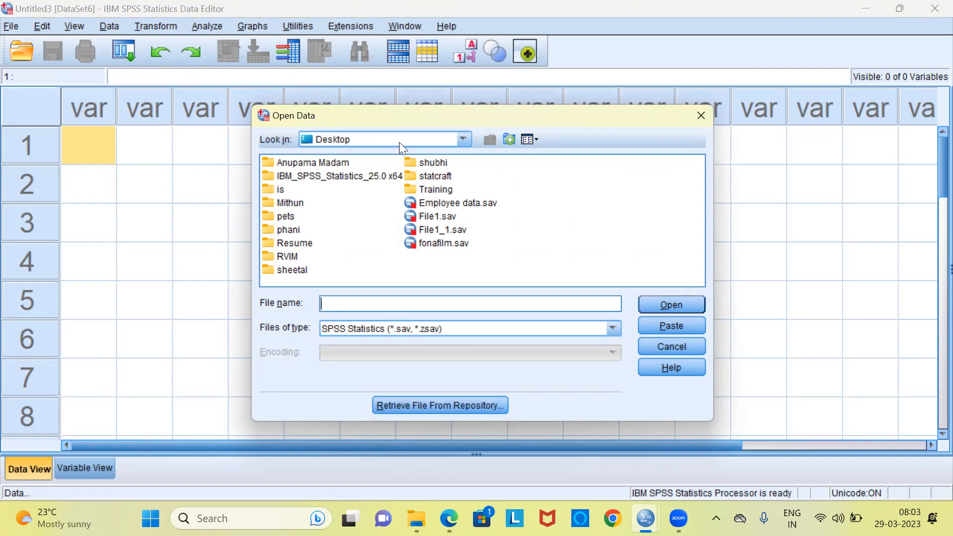
mouse_move(434, 207)
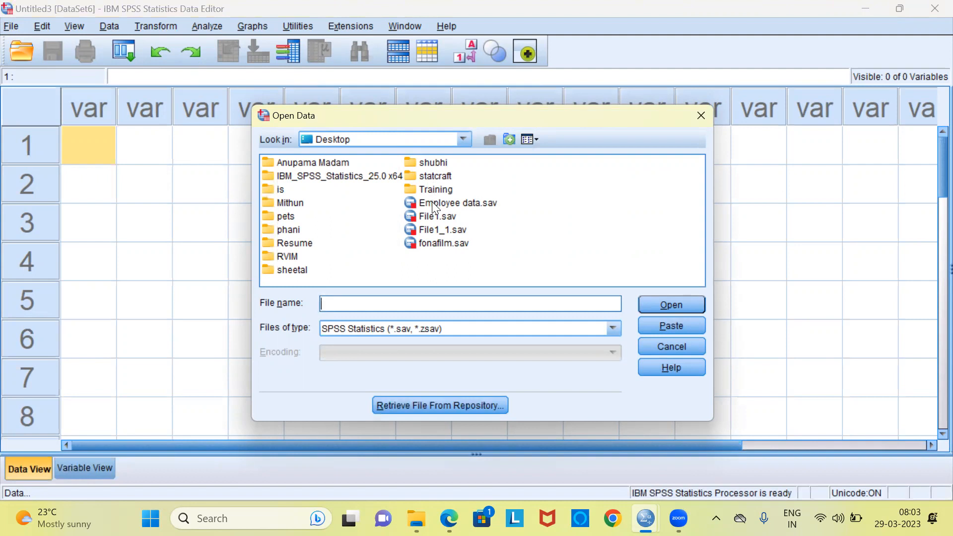
- Open Employee data.sav from the Desktop
left_click(455, 203)
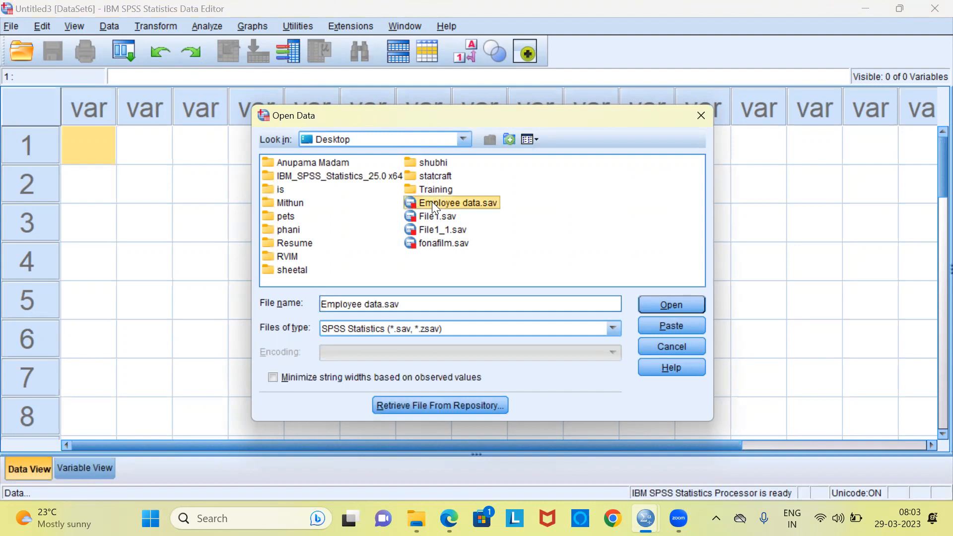
mouse_move(480, 215)
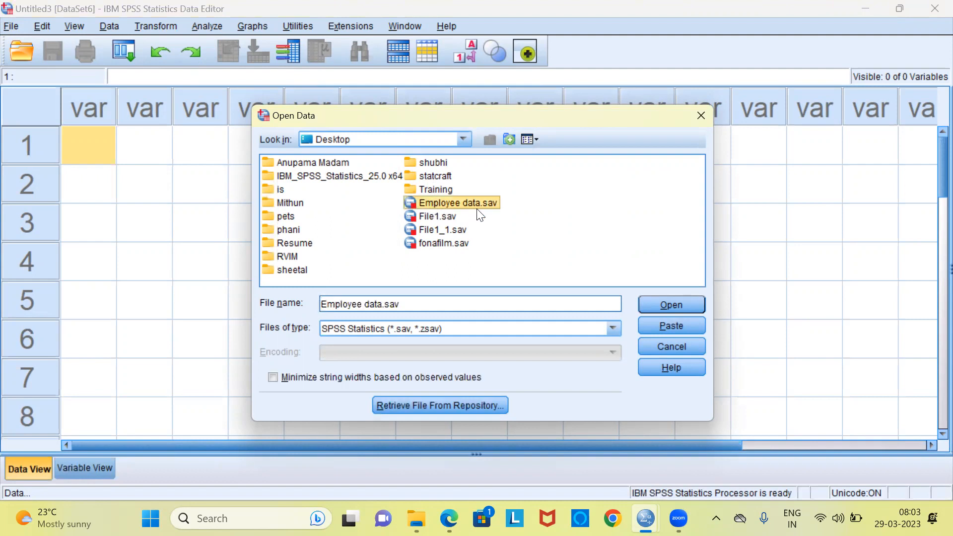
mouse_move(475, 214)
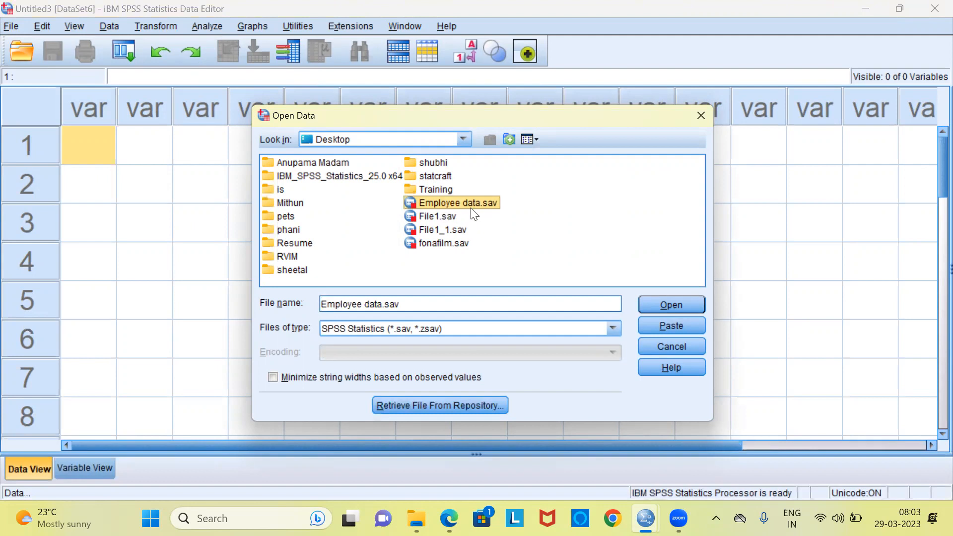
mouse_move(499, 218)
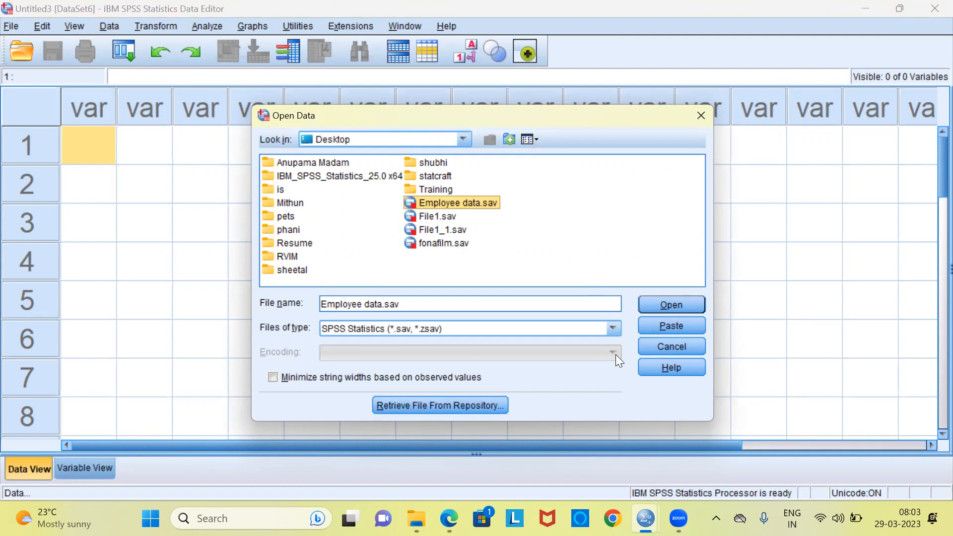
mouse_move(672, 304)
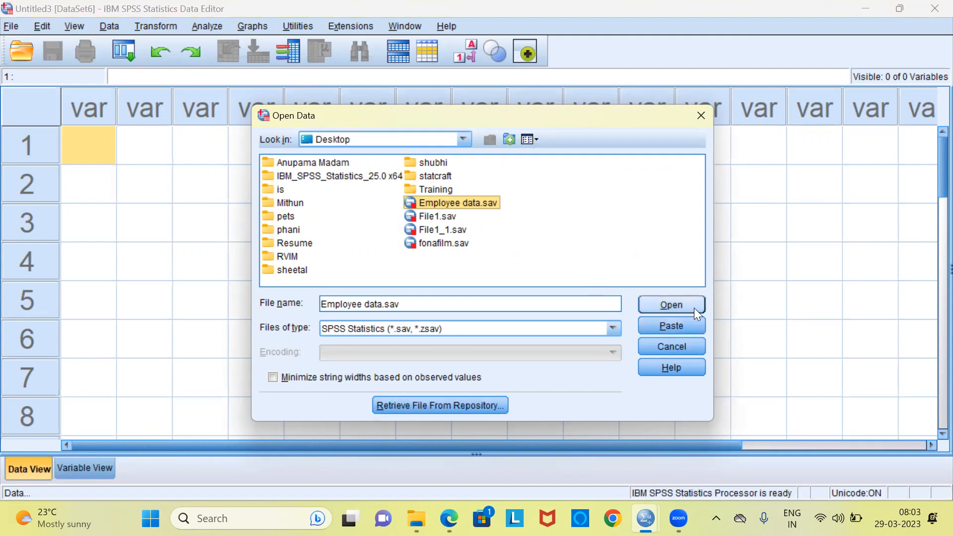
mouse_move(683, 312)
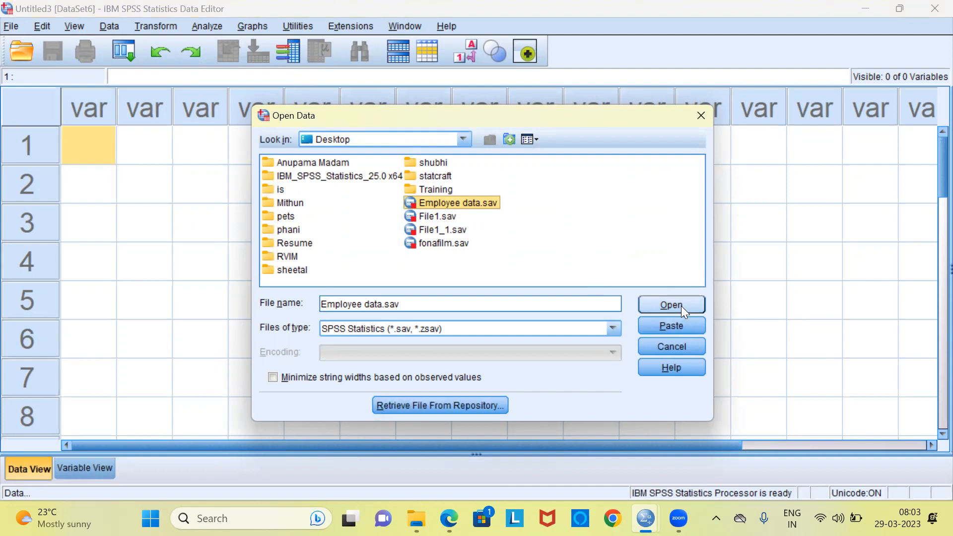
left_click(672, 304)
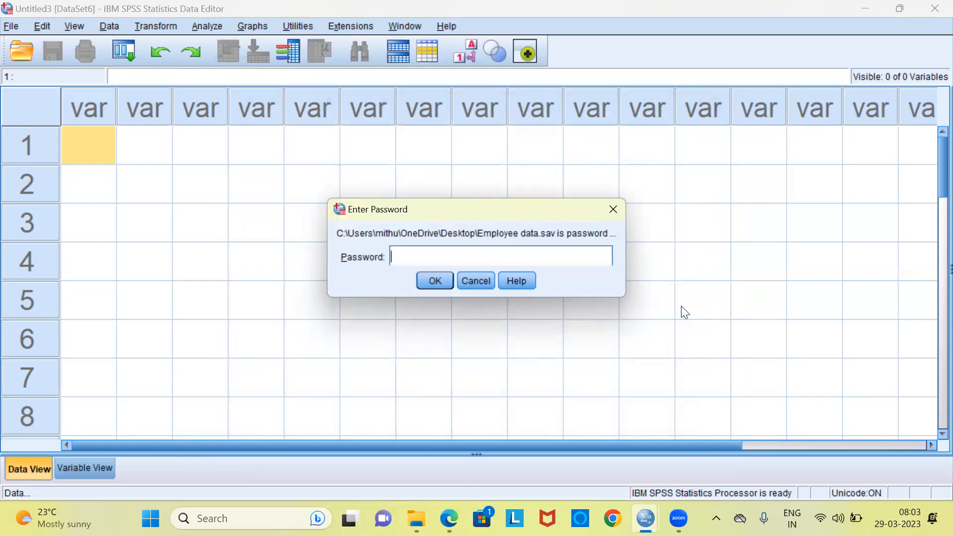
mouse_move(382, 236)
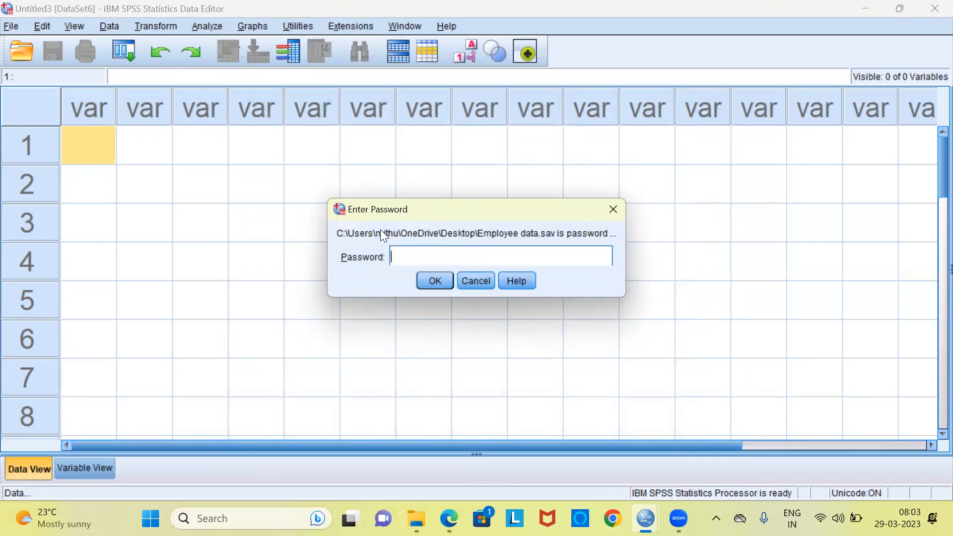
mouse_move(402, 228)
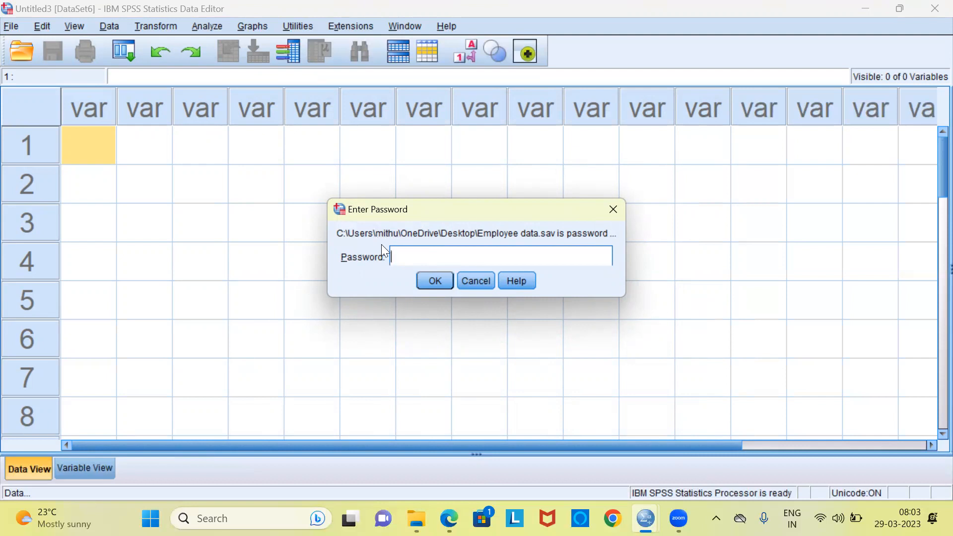
mouse_move(359, 246)
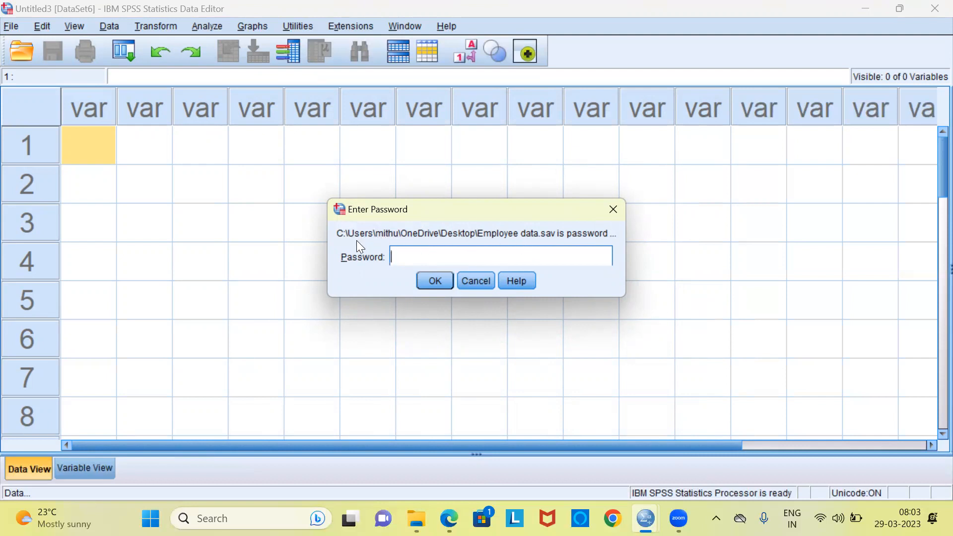
mouse_move(526, 243)
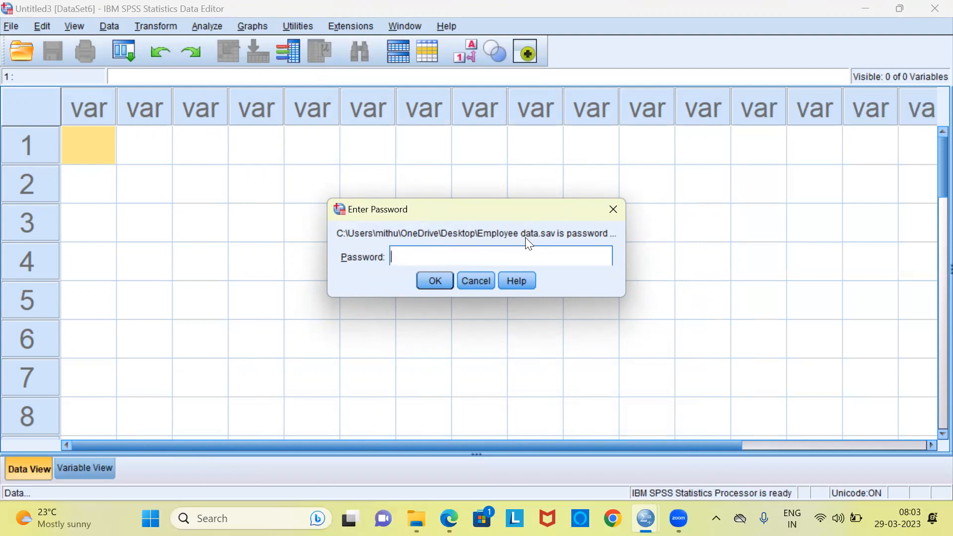
mouse_move(549, 243)
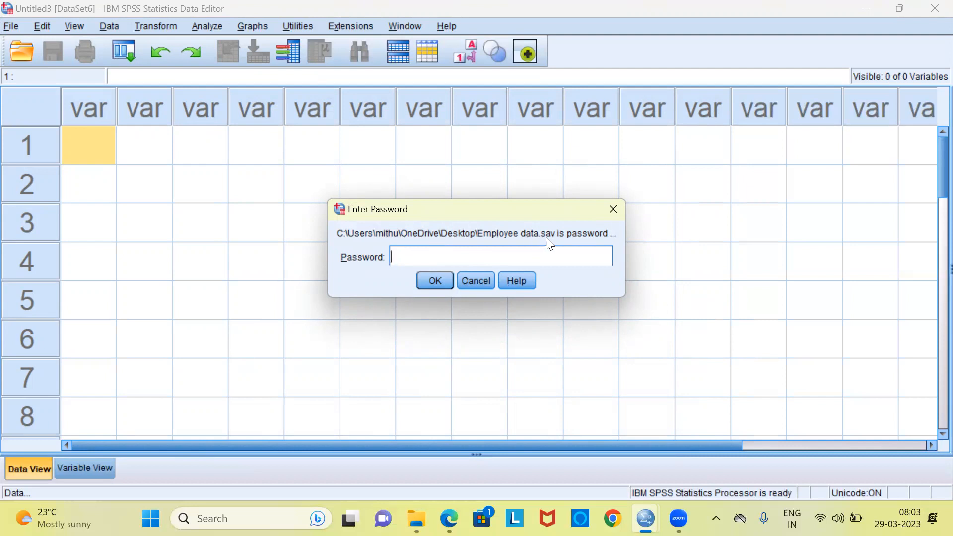
mouse_move(420, 260)
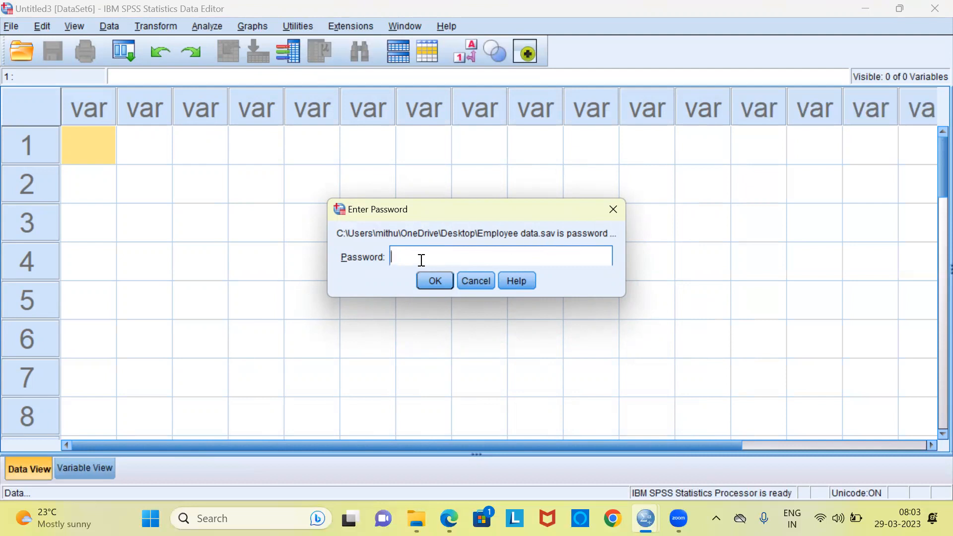
- Enter the five-character password to unlock the encrypted Employee data.sav
type("*")
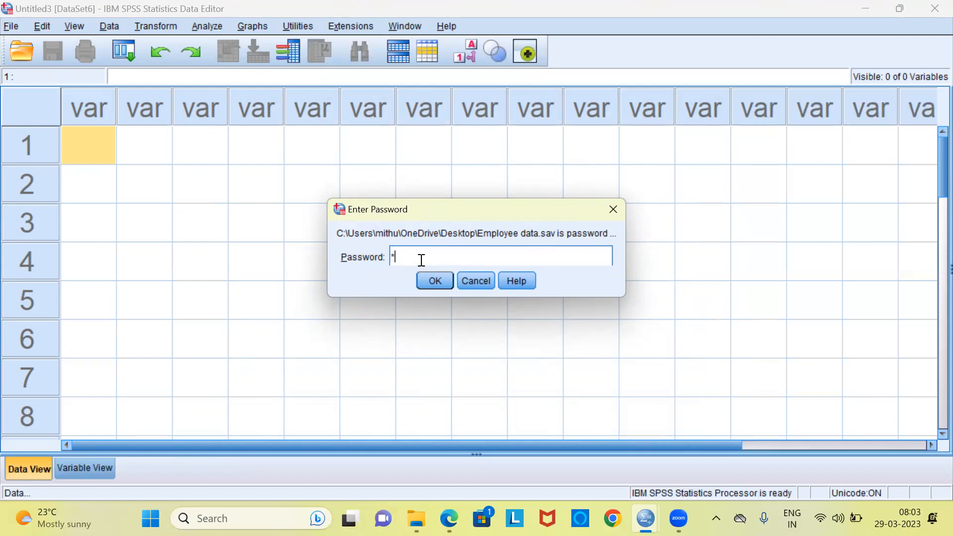
type("***")
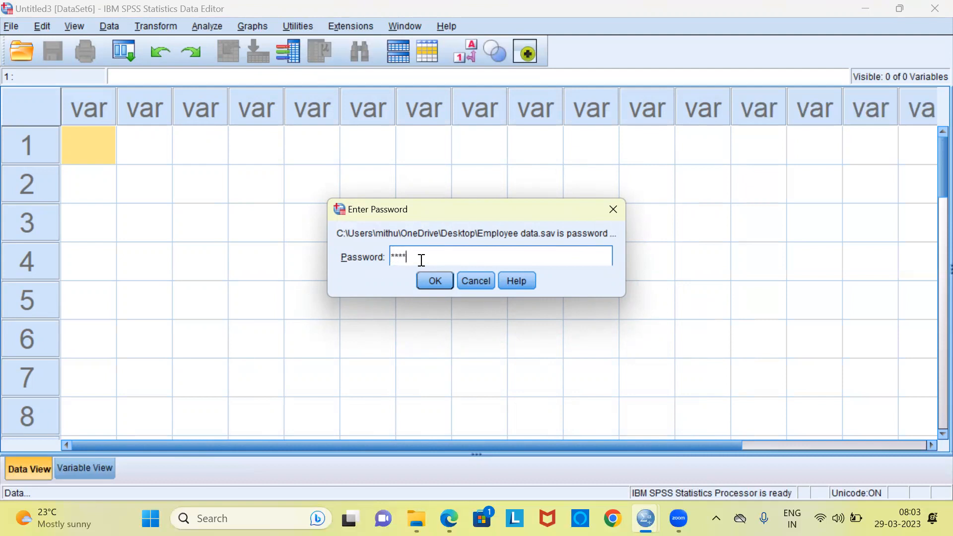
type("*")
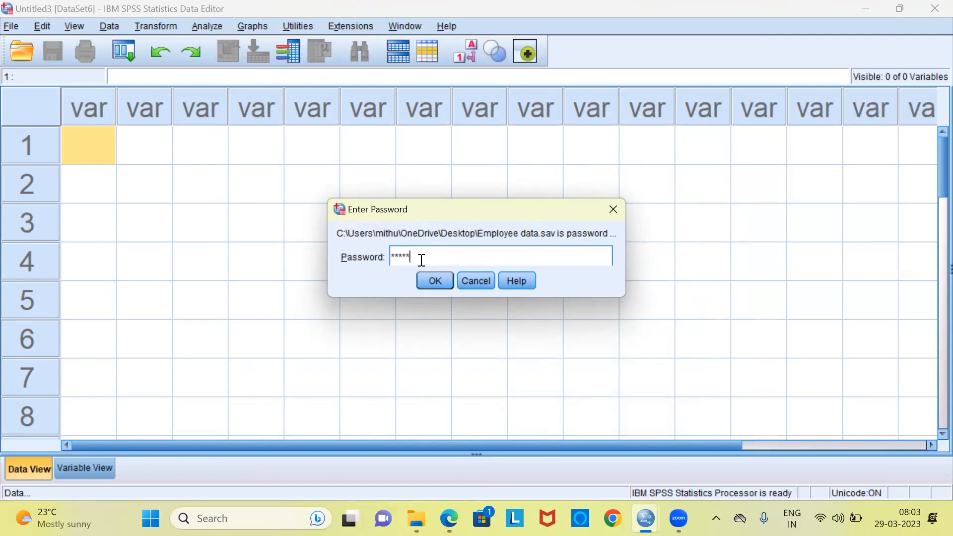
left_click(434, 280)
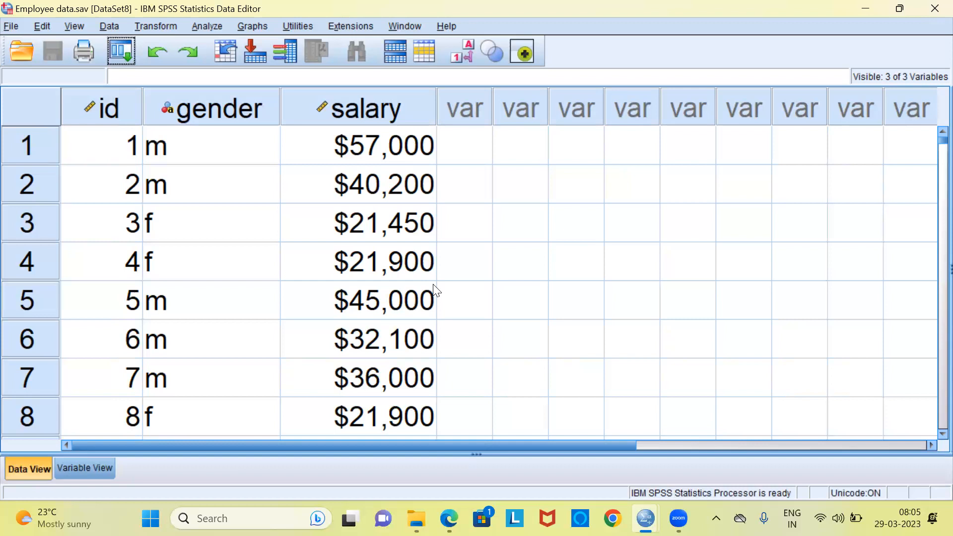
mouse_move(558, 70)
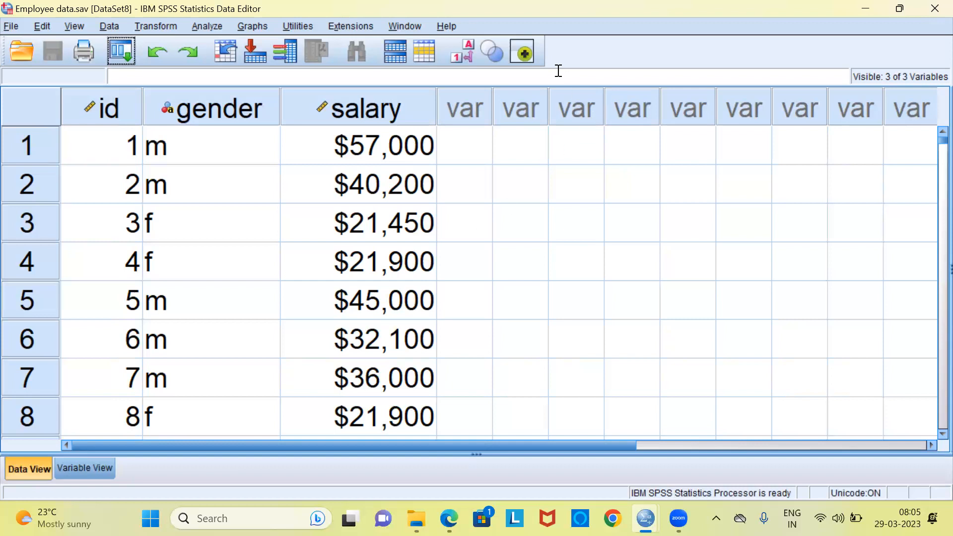